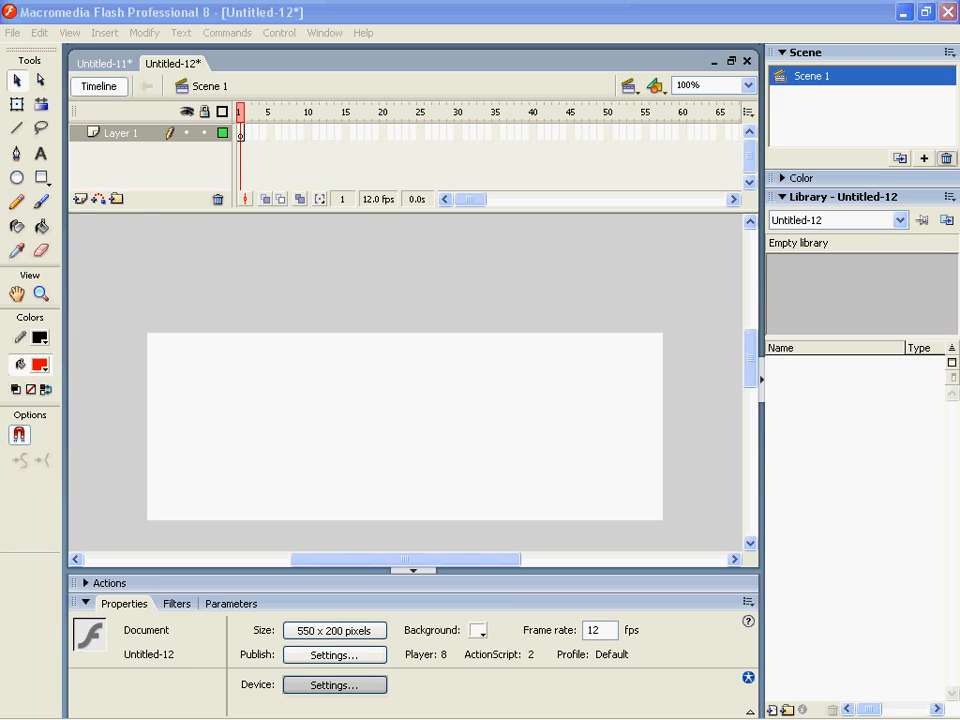
{"action": "mouse_move", "coordinate": [88, 207]}
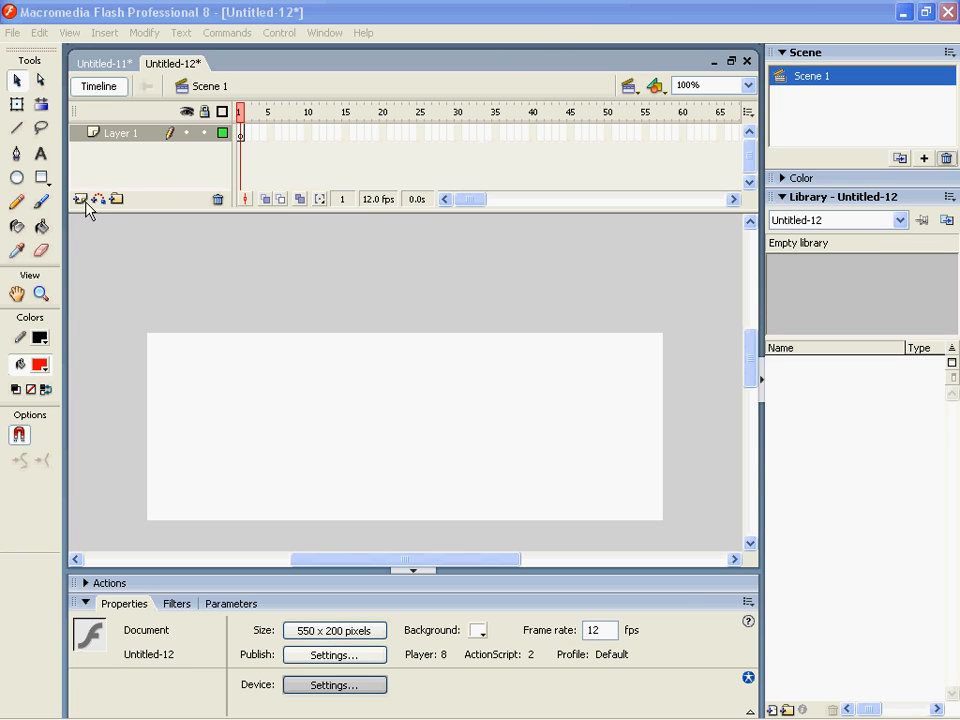
{"action": "mouse_move", "coordinate": [41, 153]}
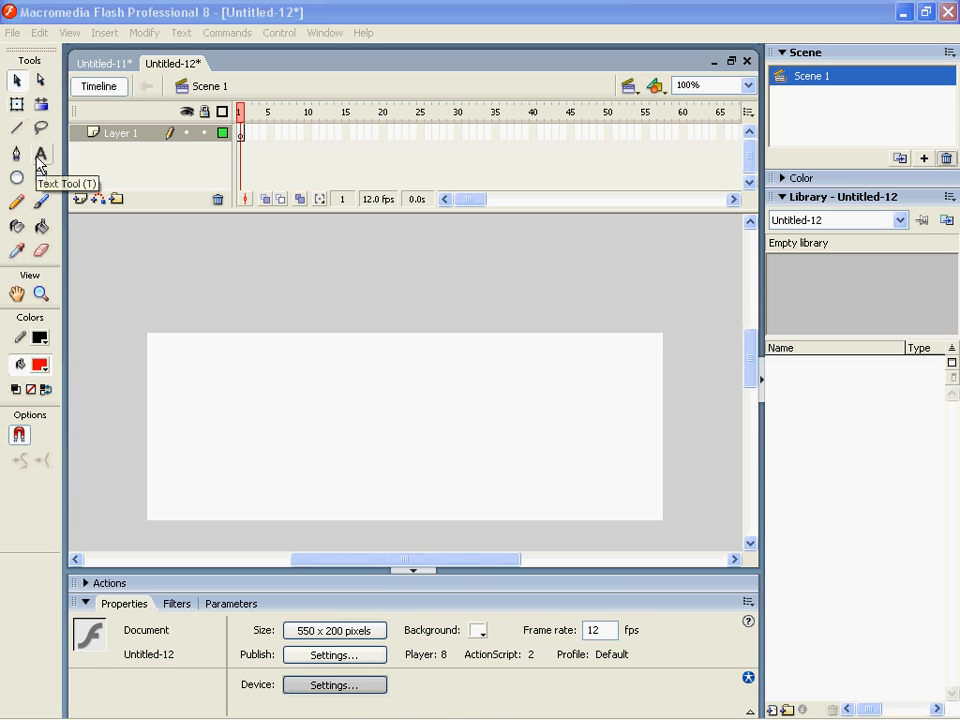
Activate the Text Tool to start creating a text field
{"action": "left_click", "coordinate": [41, 154]}
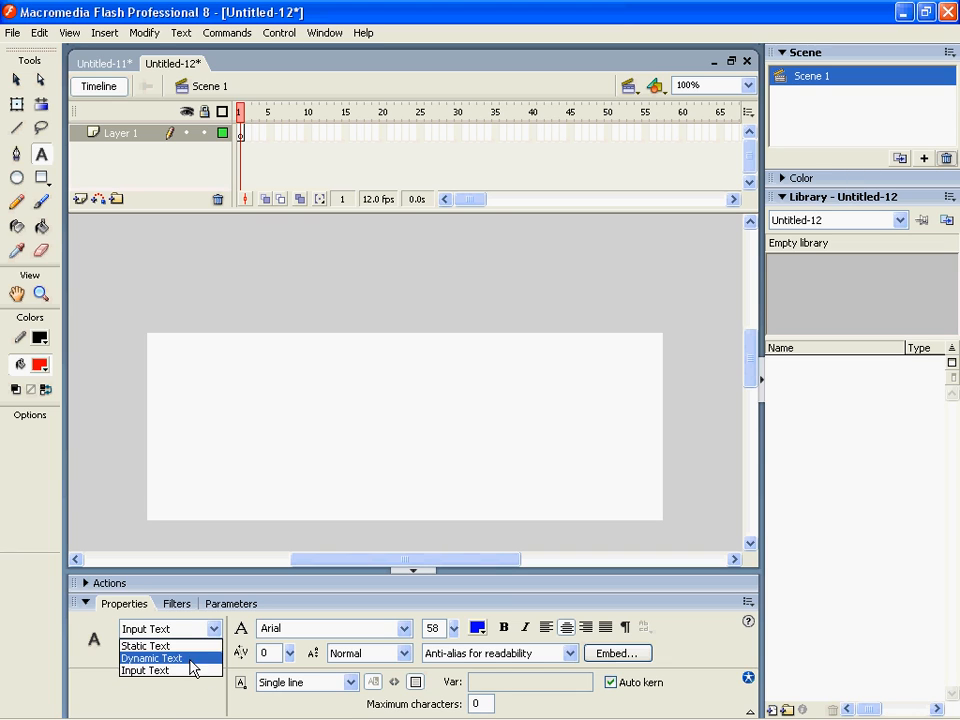
Draw an Input Text answer box on the stage's right and begin its 'txt' instance name
{"action": "left_click", "coordinate": [146, 670]}
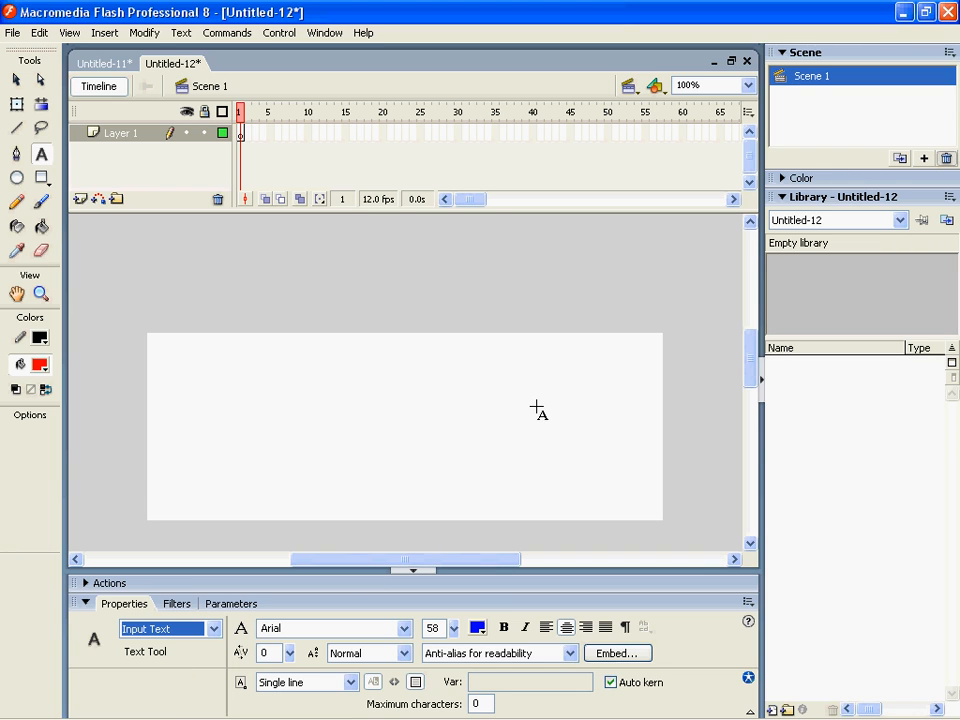
{"action": "left_click_drag", "start_coordinate": [538, 361], "coordinate": [637, 426]}
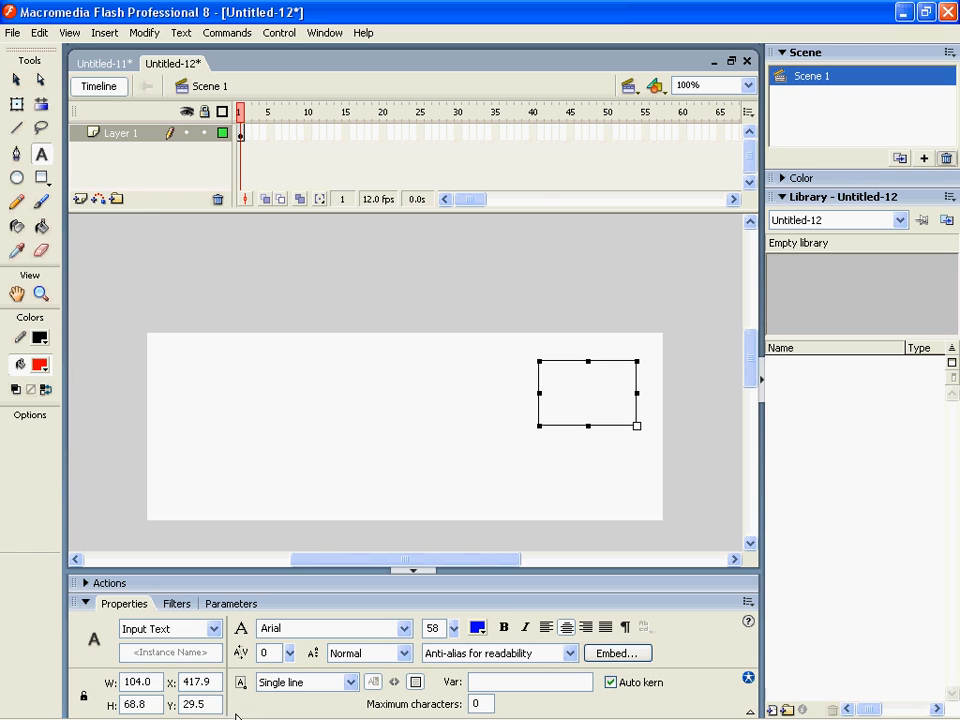
{"action": "type", "text": "t"}
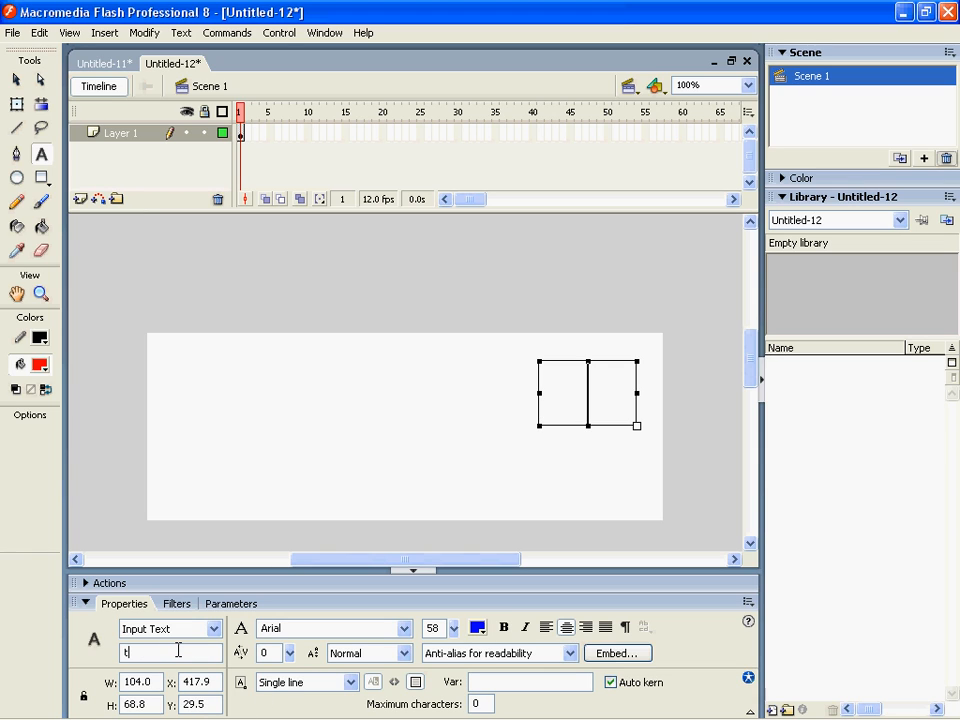
{"action": "type", "text": "xt"}
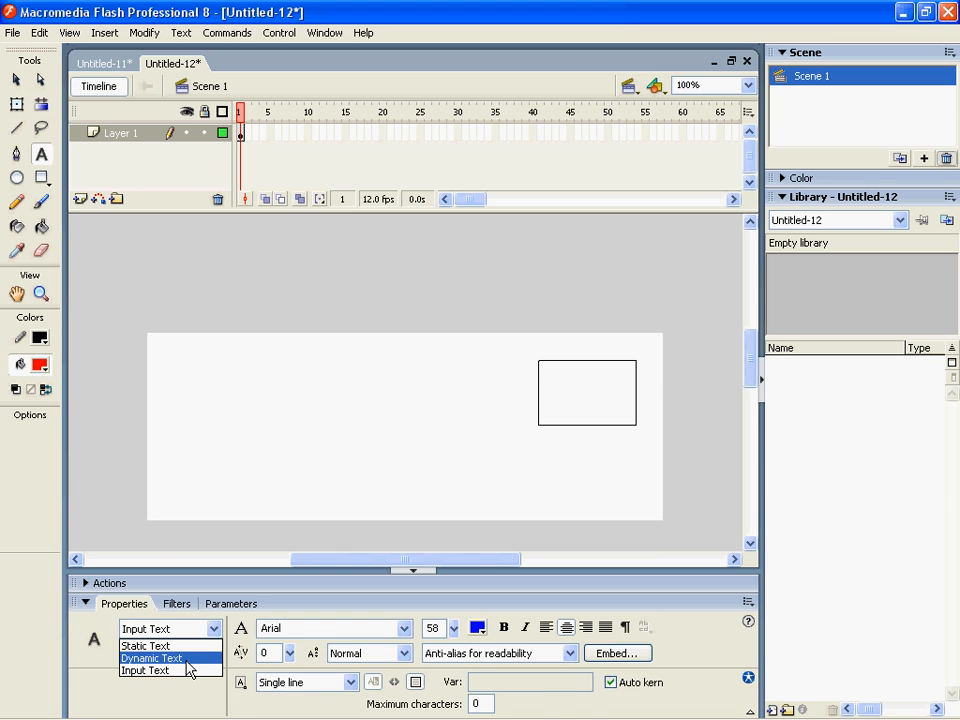
Create a Dynamic Text box with Var 'a' and duplicate it to stage centre
{"action": "left_click", "coordinate": [151, 658]}
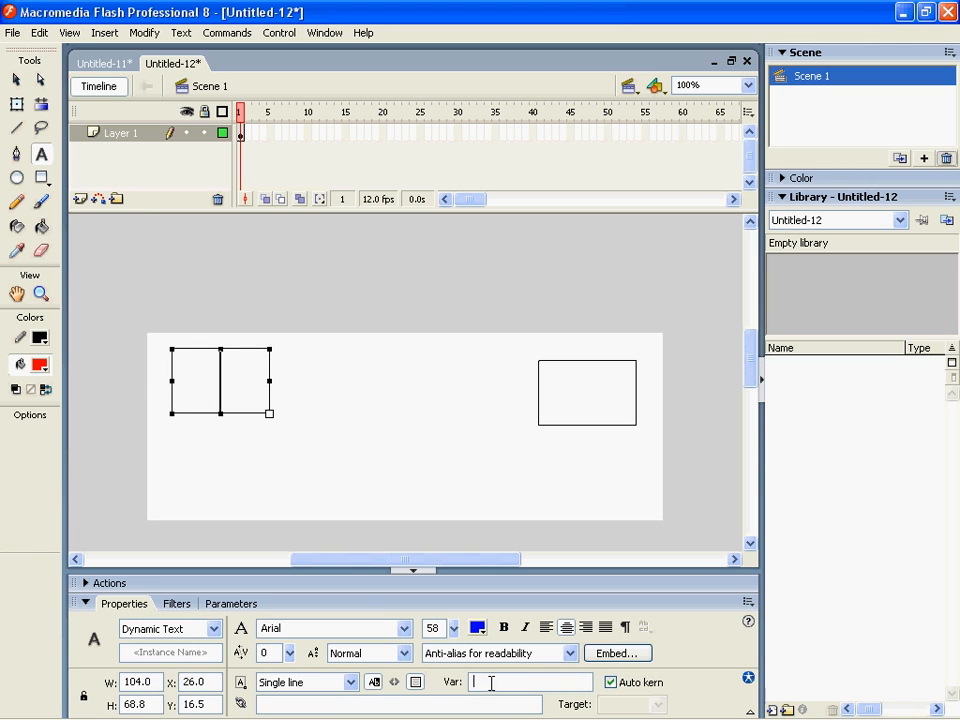
{"action": "type", "text": "a"}
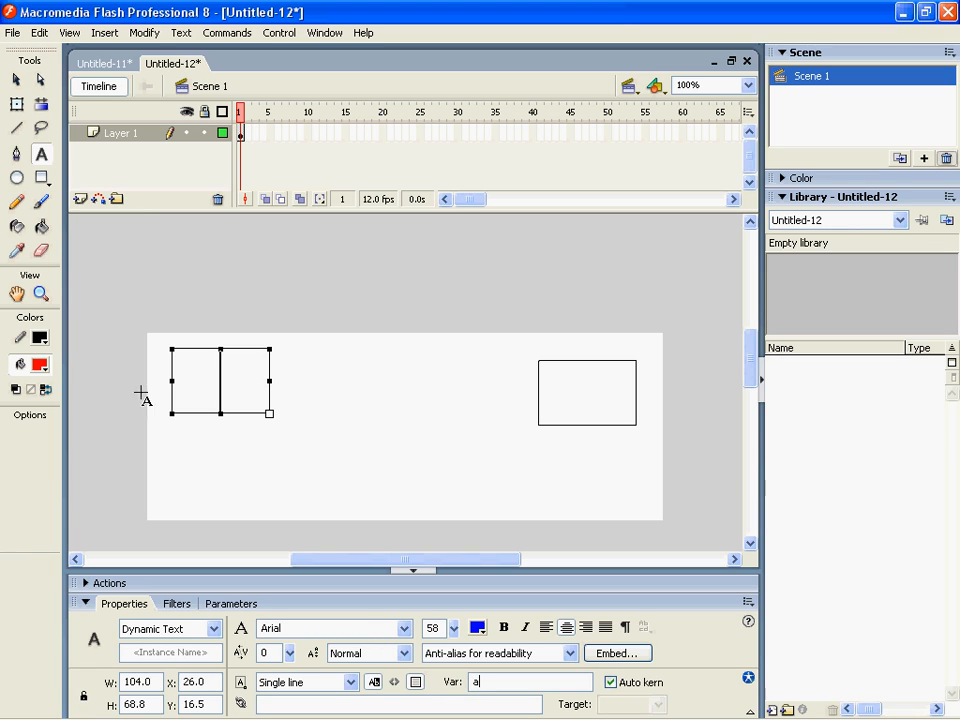
{"action": "mouse_move", "coordinate": [578, 382]}
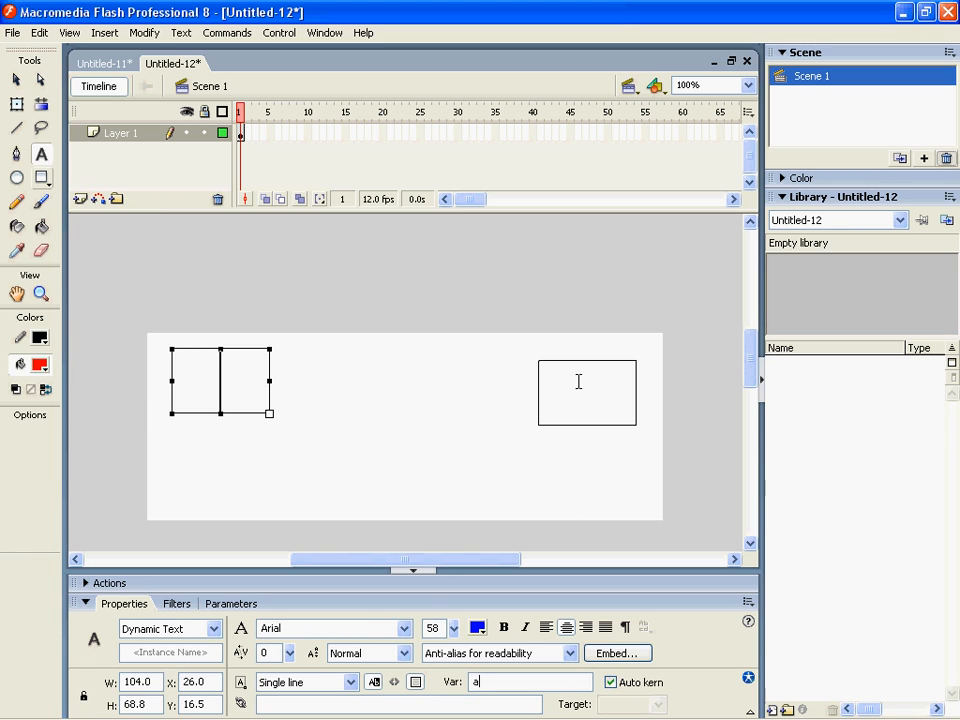
{"action": "mouse_move", "coordinate": [340, 435]}
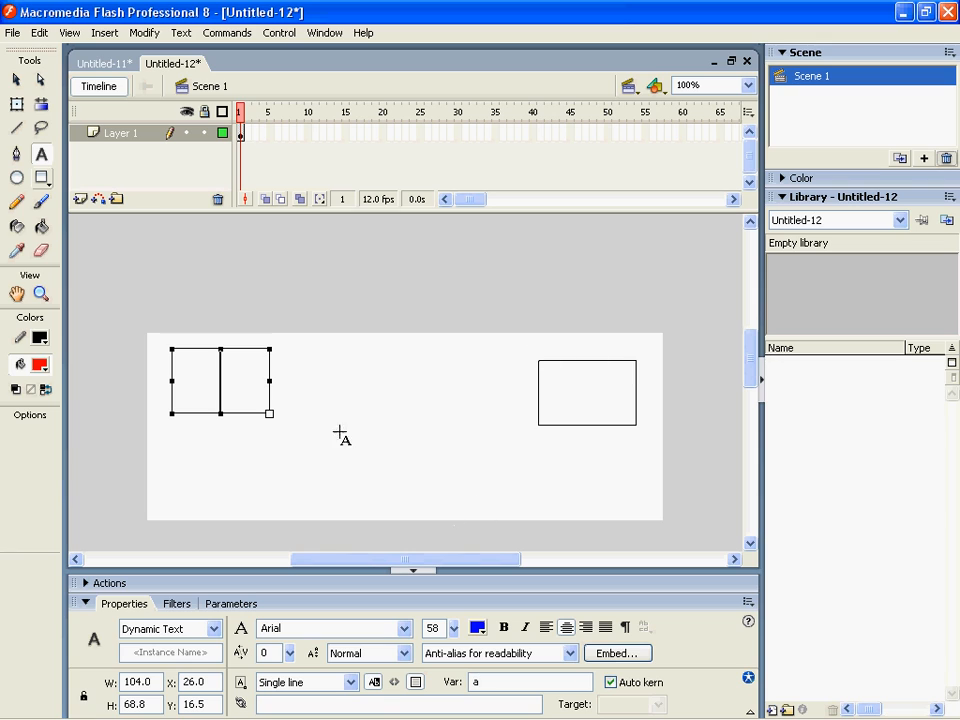
{"action": "mouse_move", "coordinate": [370, 382]}
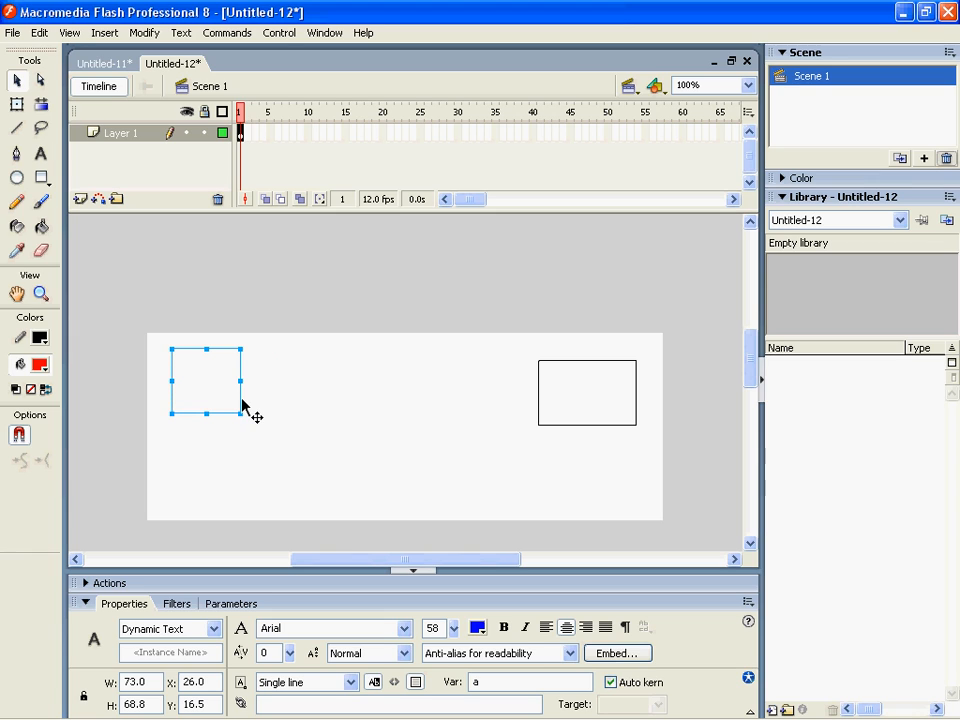
{"action": "left_click_drag", "start_coordinate": [205, 383], "coordinate": [405, 383]}
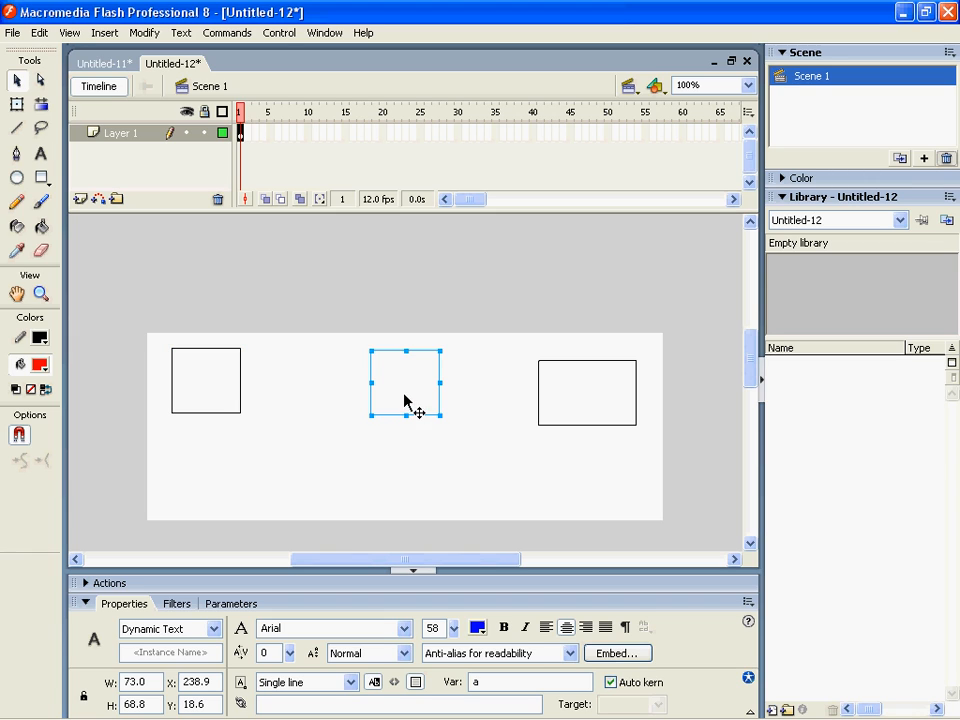
{"action": "left_click", "coordinate": [528, 682]}
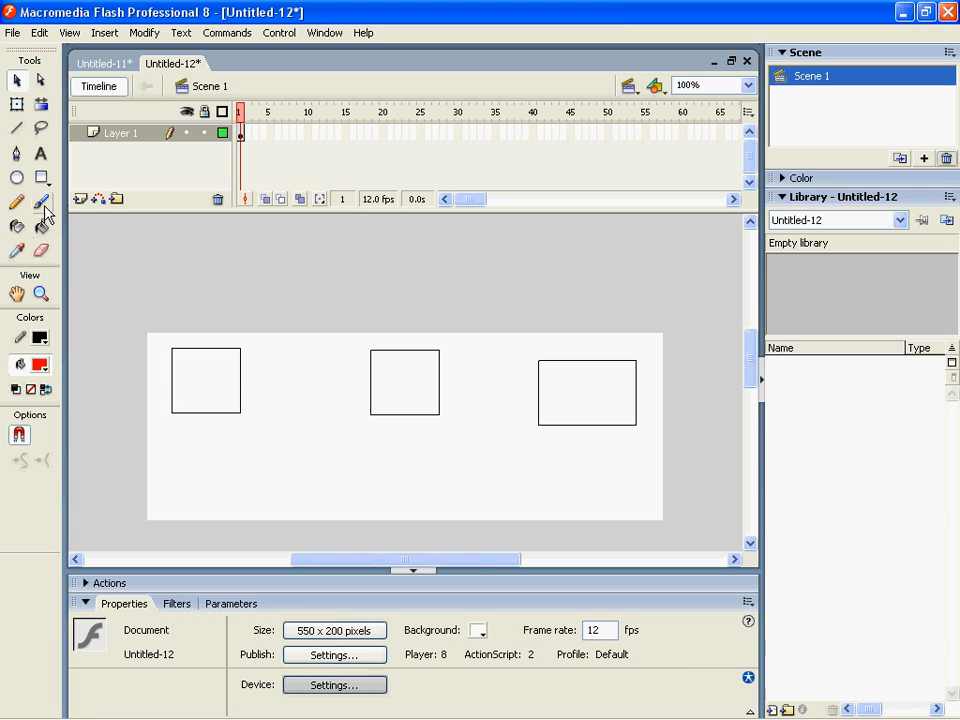
Place static X and = signs between the number boxes and insert a new layer
{"action": "left_click", "coordinate": [40, 153]}
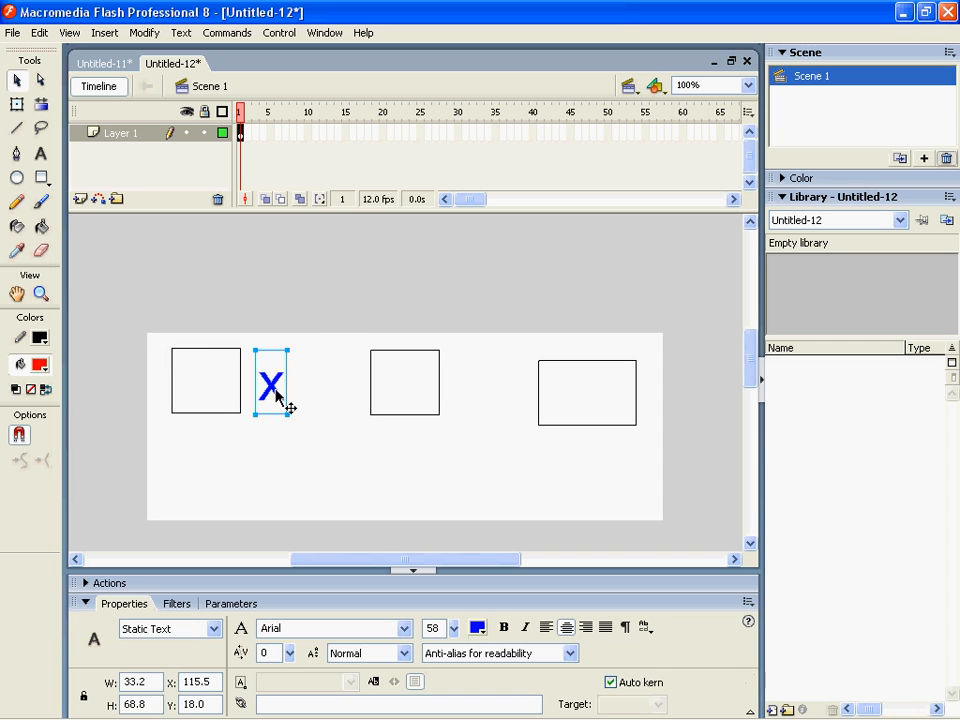
{"action": "left_click_drag", "start_coordinate": [271, 383], "coordinate": [405, 383]}
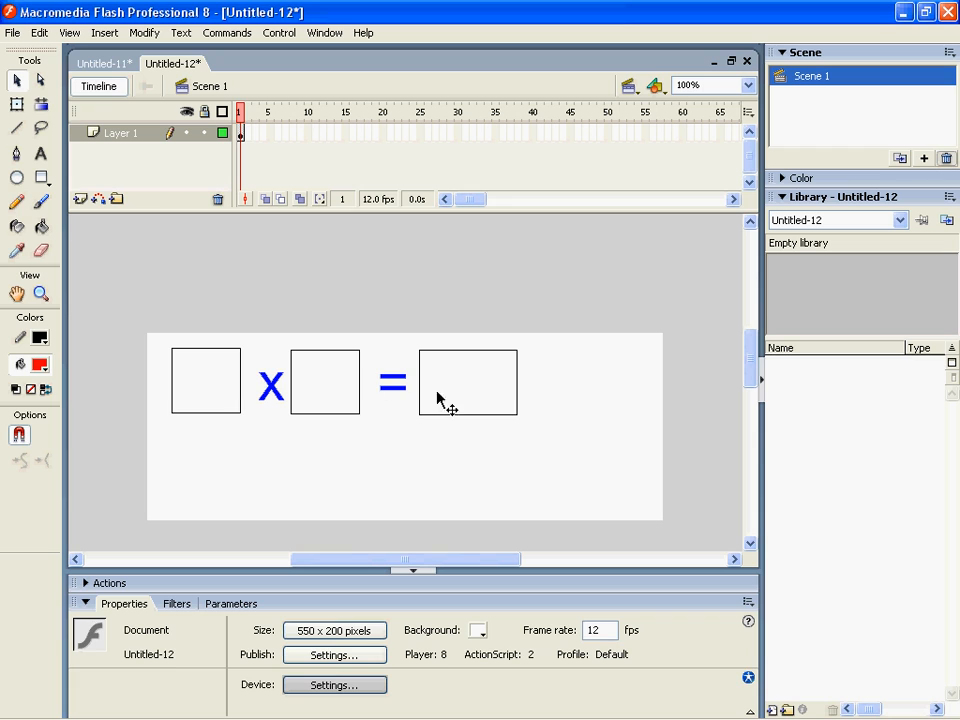
{"action": "left_click", "coordinate": [467, 382]}
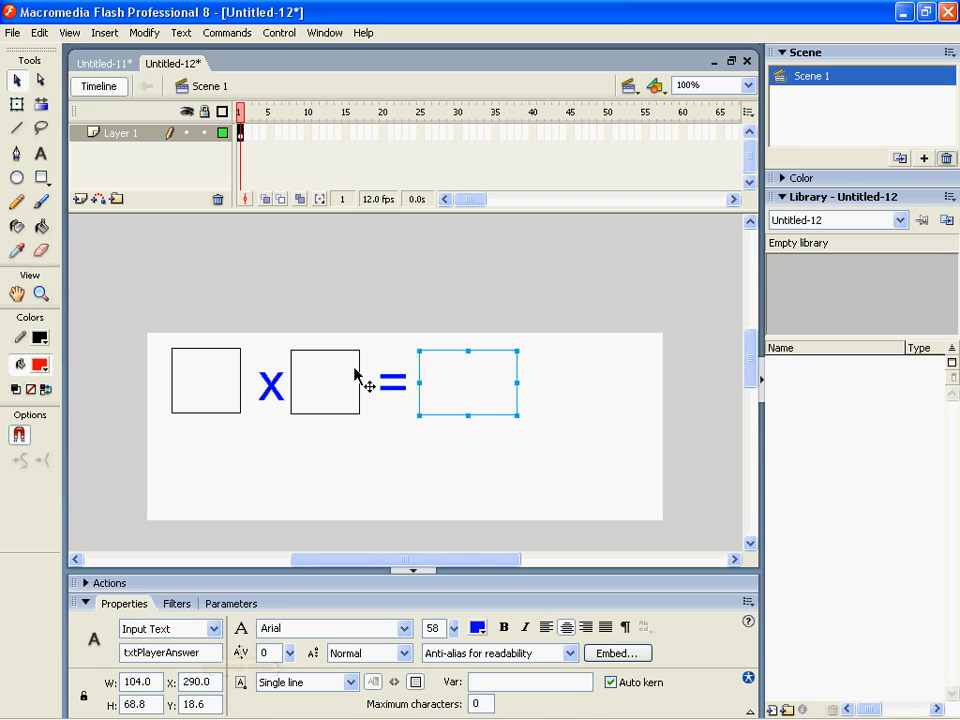
{"action": "left_click", "coordinate": [205, 381]}
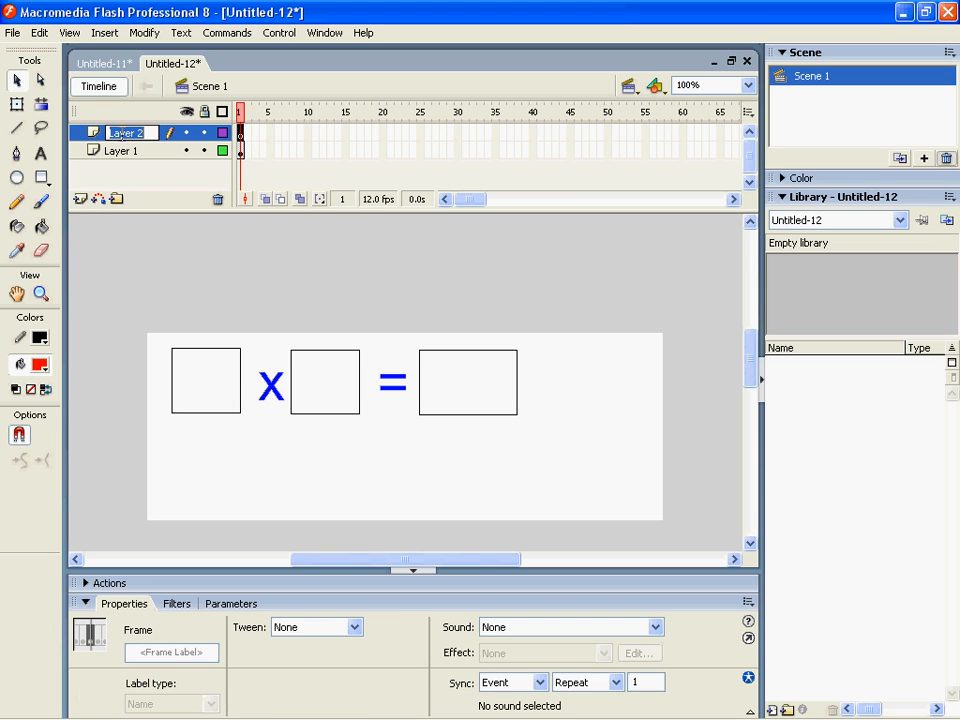
Rename the layer 'actions' and script a = Math.round(Math.random()*10) on its frame
{"action": "type", "text": "actions"}
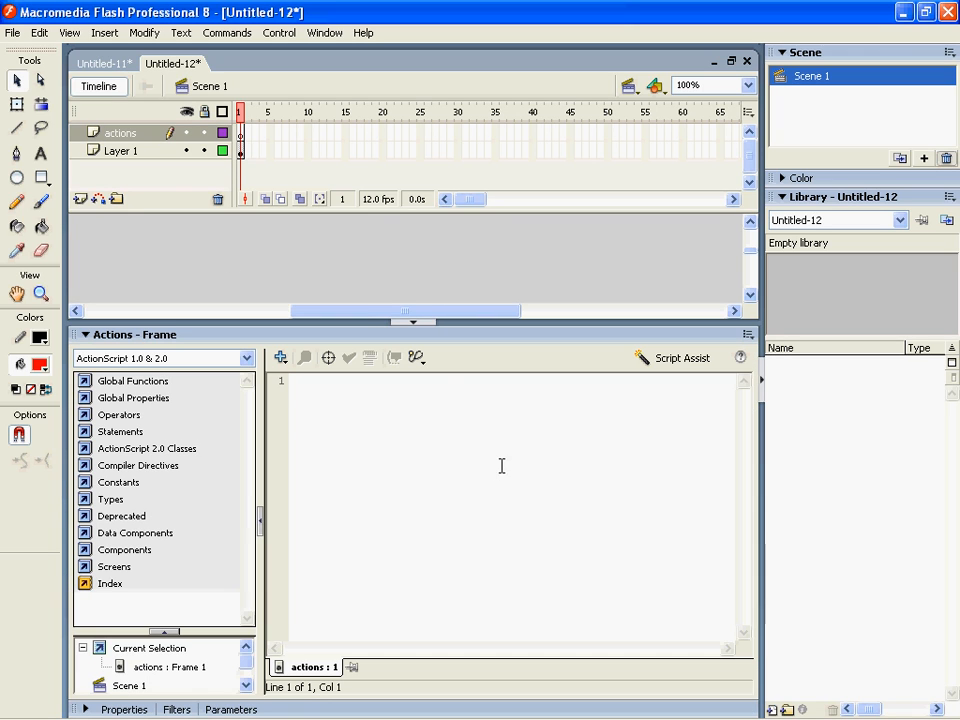
{"action": "type", "text": "a ="}
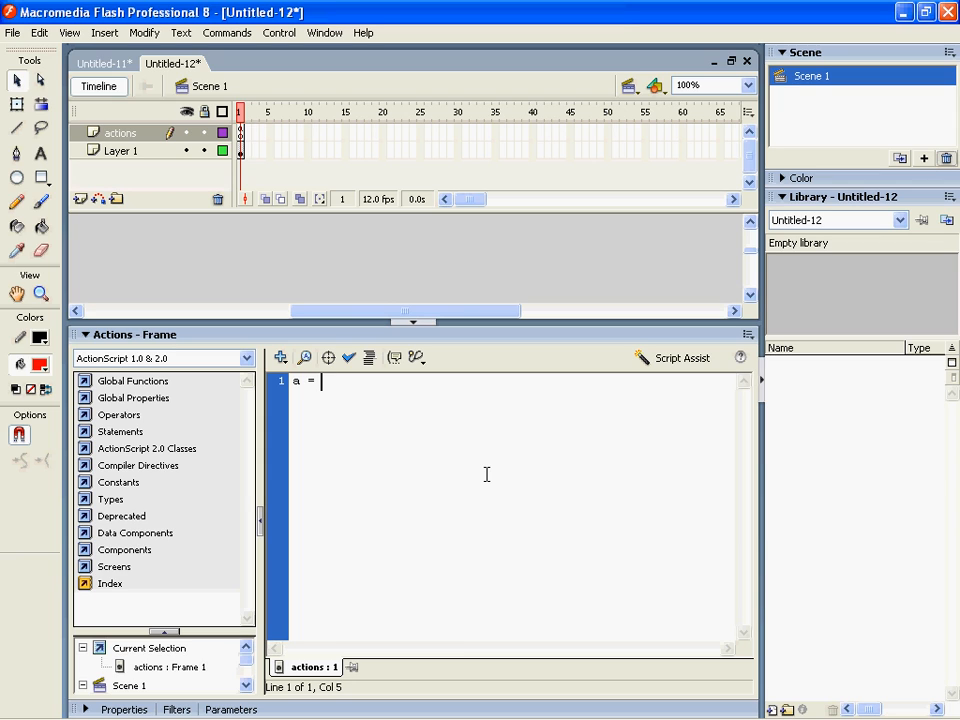
{"action": "type", "text": "Math.round("}
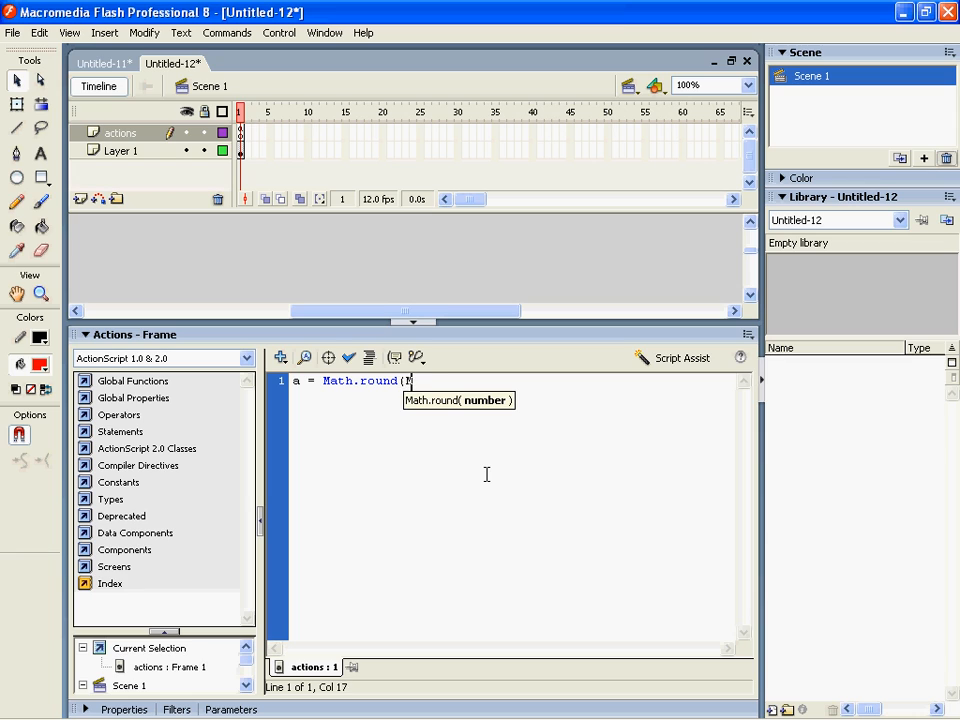
{"action": "type", "text": "Math.r"}
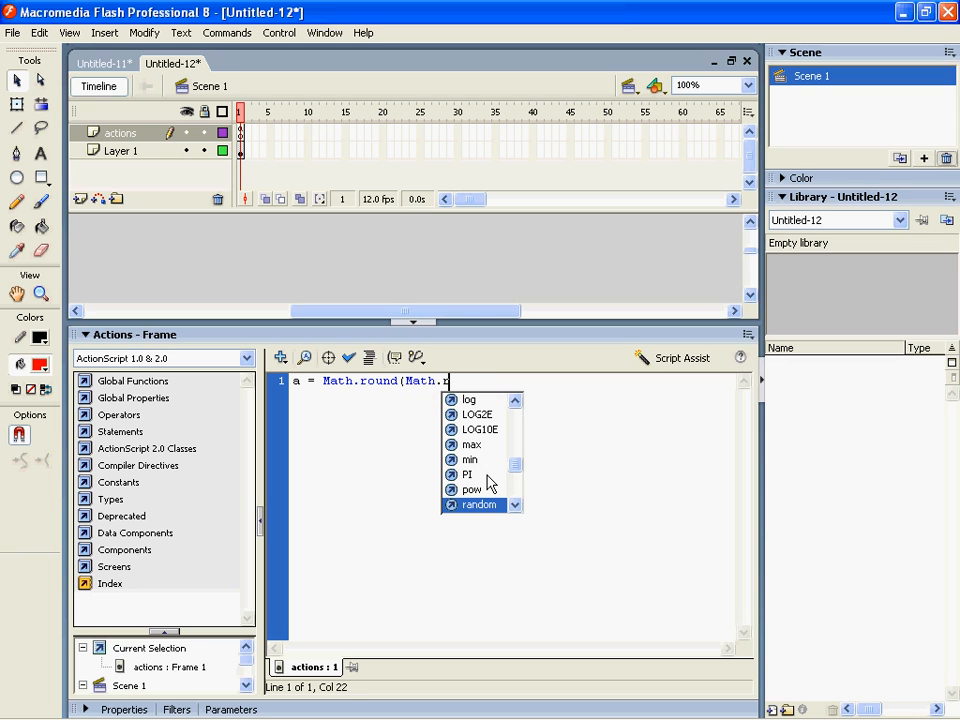
{"action": "double_click", "coordinate": [478, 504]}
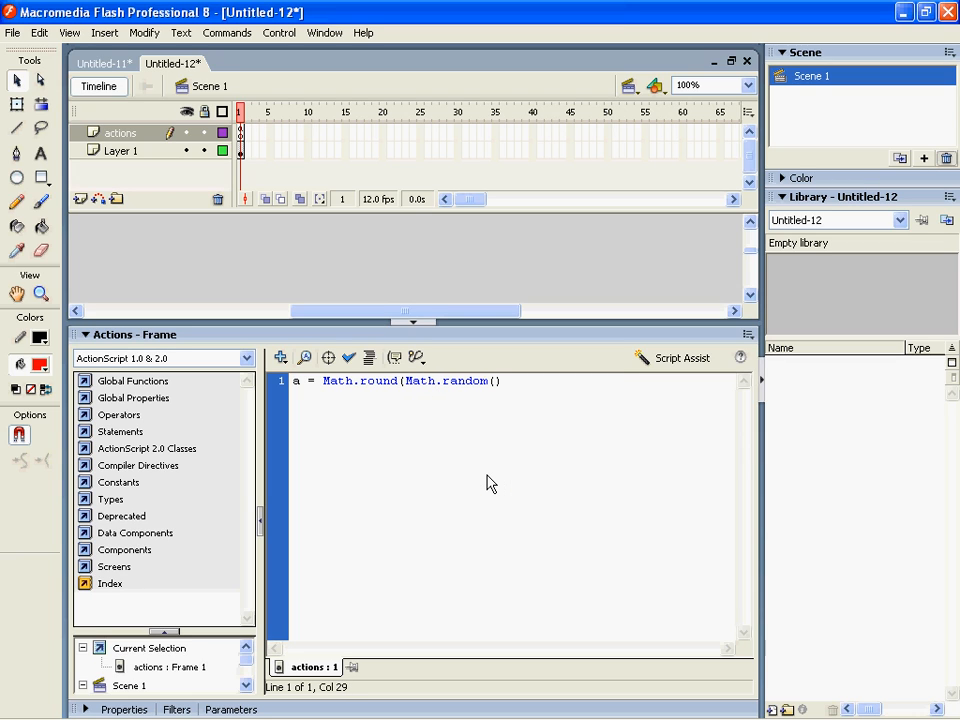
{"action": "type", "text": "*10);"}
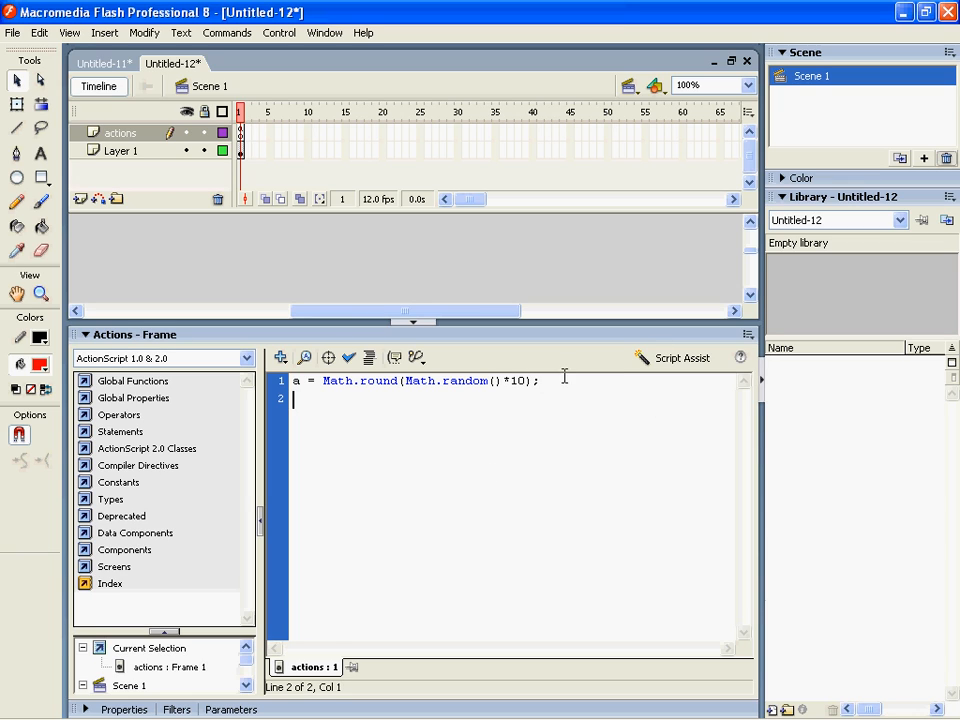
{"action": "triple_click", "coordinate": [420, 381]}
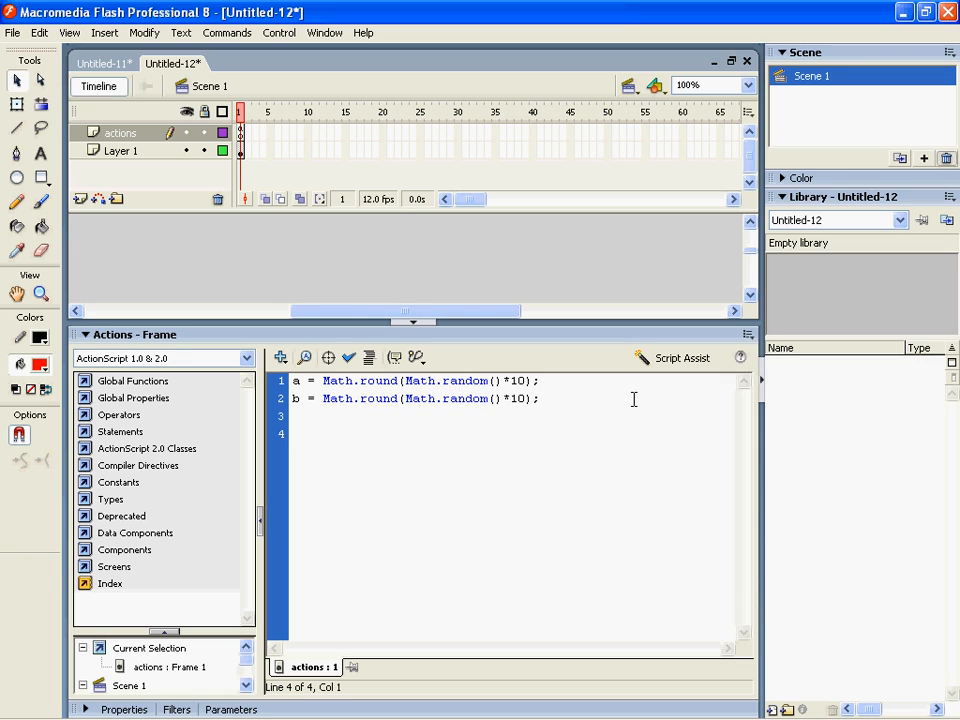
Add the line _global.RealAnswer = a * b; to the frame script
{"action": "type", "text": "_glob"}
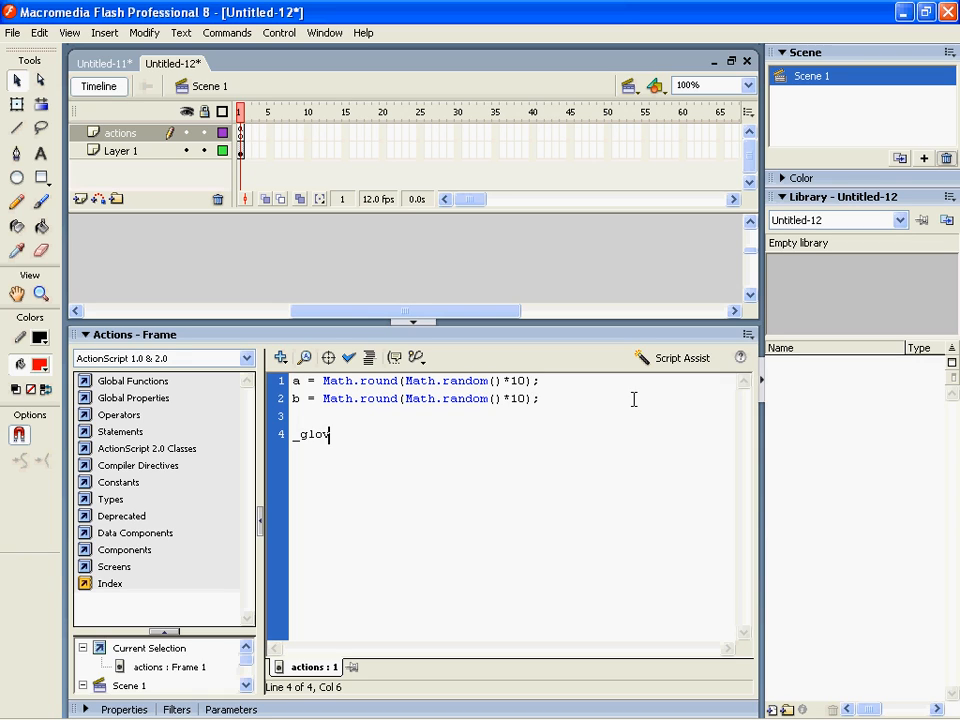
{"action": "type", "text": "bal."}
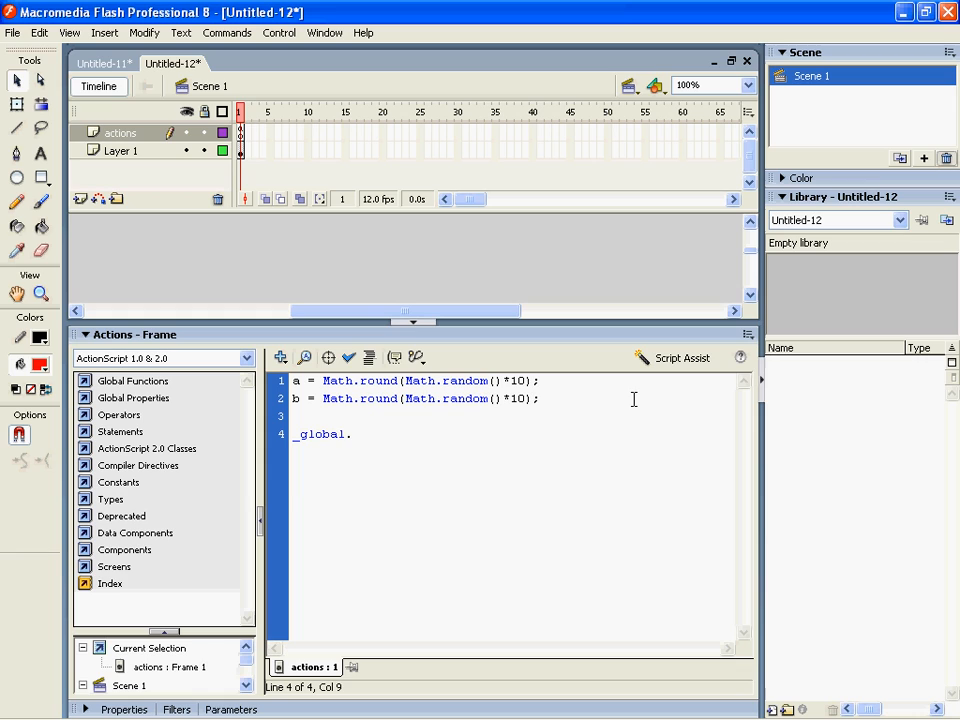
{"action": "type", "text": "Res"}
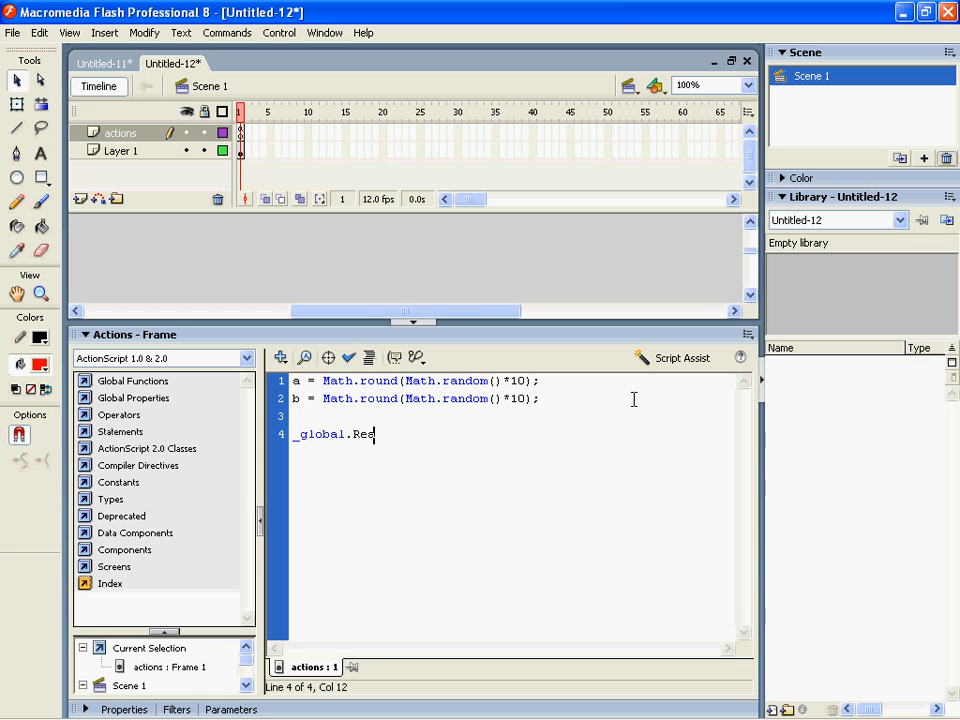
{"action": "type", "text": "lAnswer"}
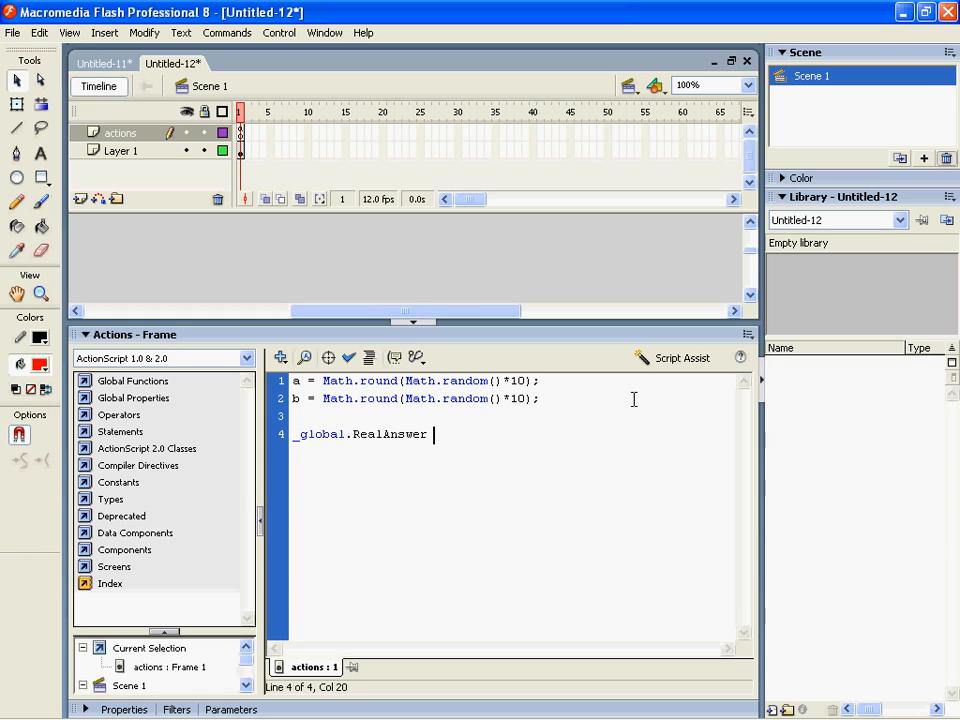
{"action": "type", "text": "= a"}
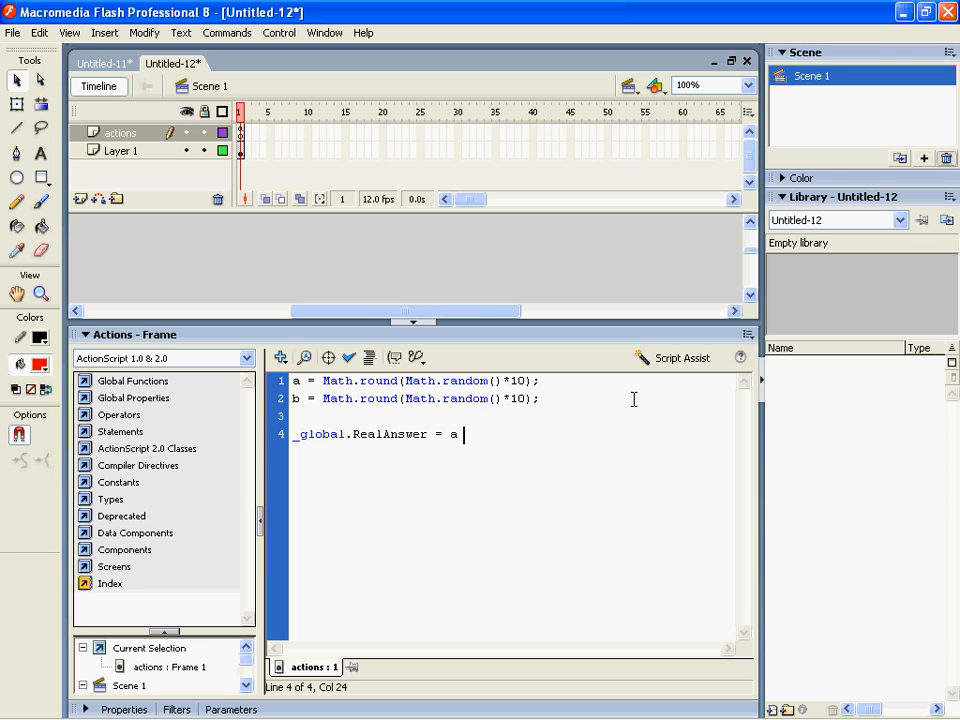
{"action": "type", "text": "* b;"}
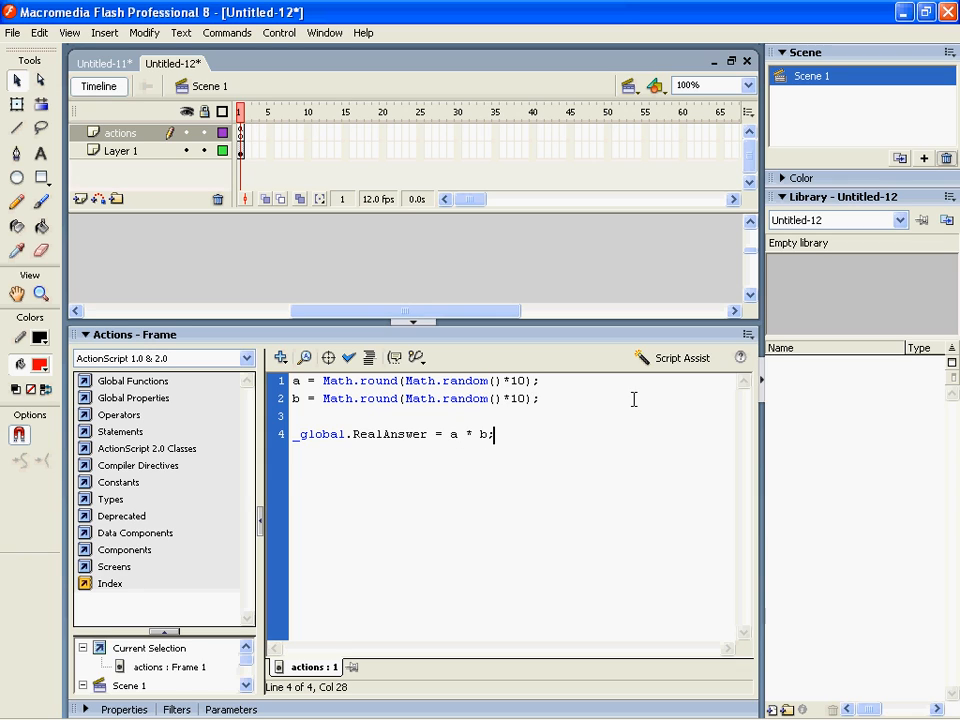
Add trace("Real Answer = " + RealAnswer) to output the answer
{"action": "type", "text": "trac"}
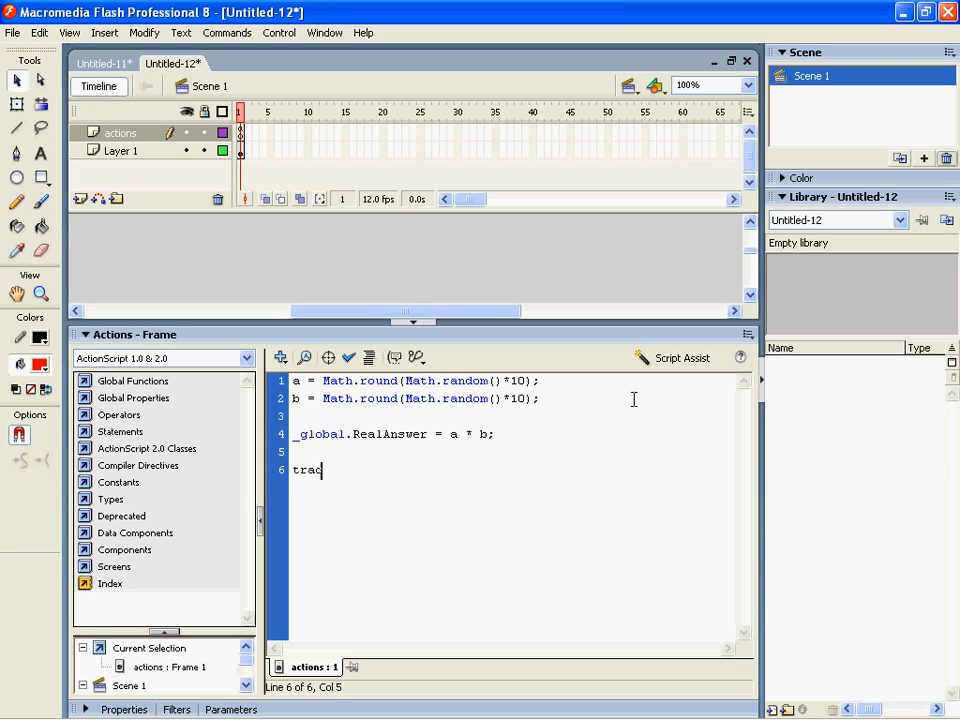
{"action": "type", "text": "e(\""}
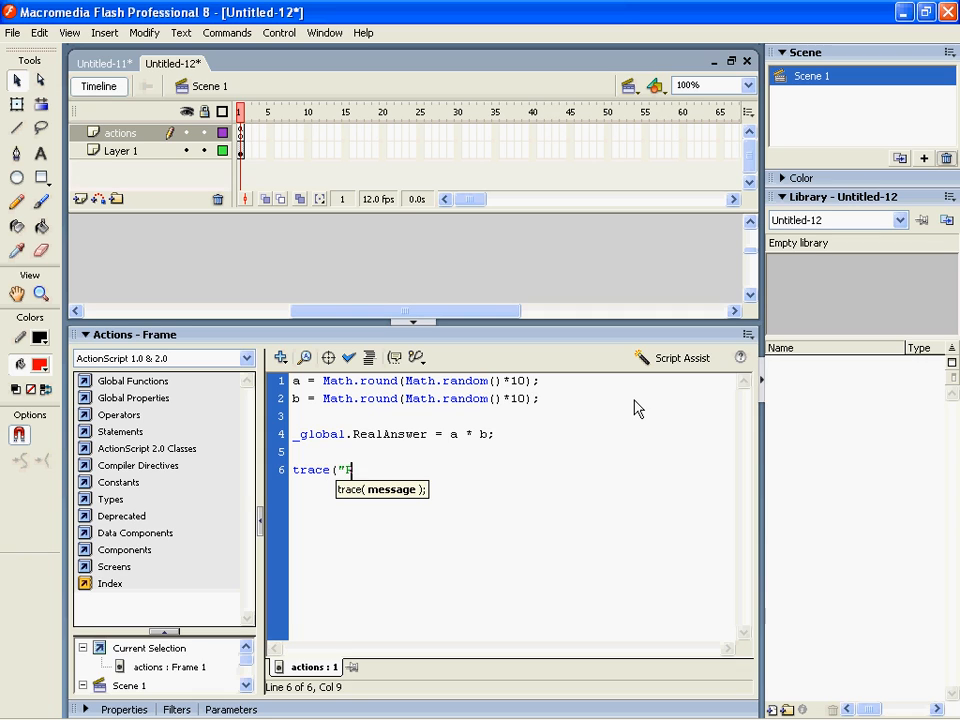
{"action": "type", "text": "Real Answer ="}
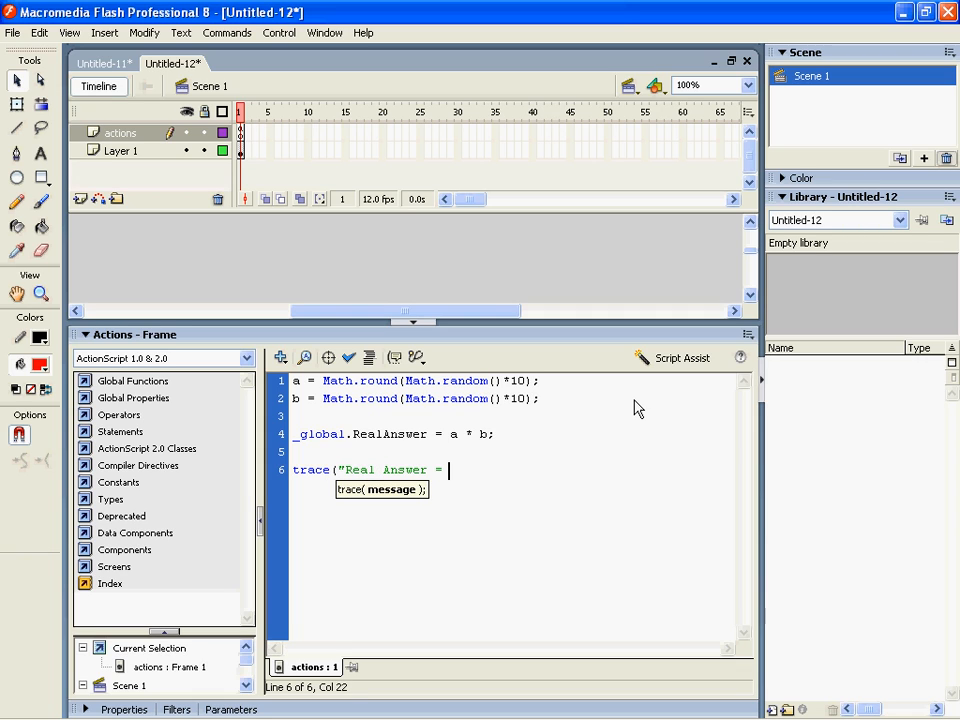
{"action": "type", "text": "\" + Real"}
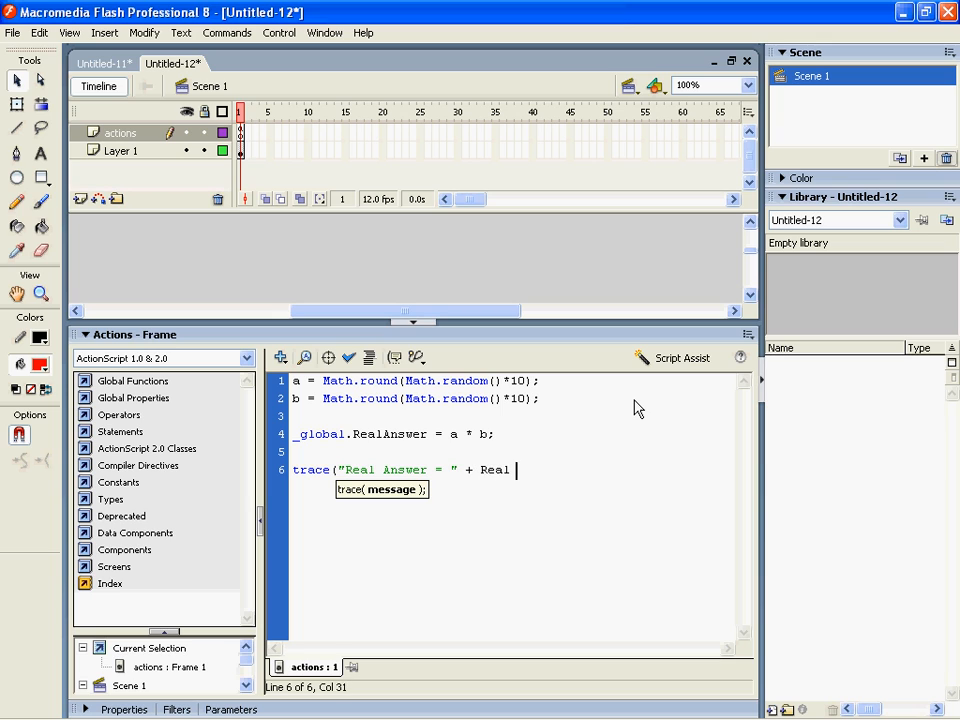
{"action": "type", "text": "Answer);"}
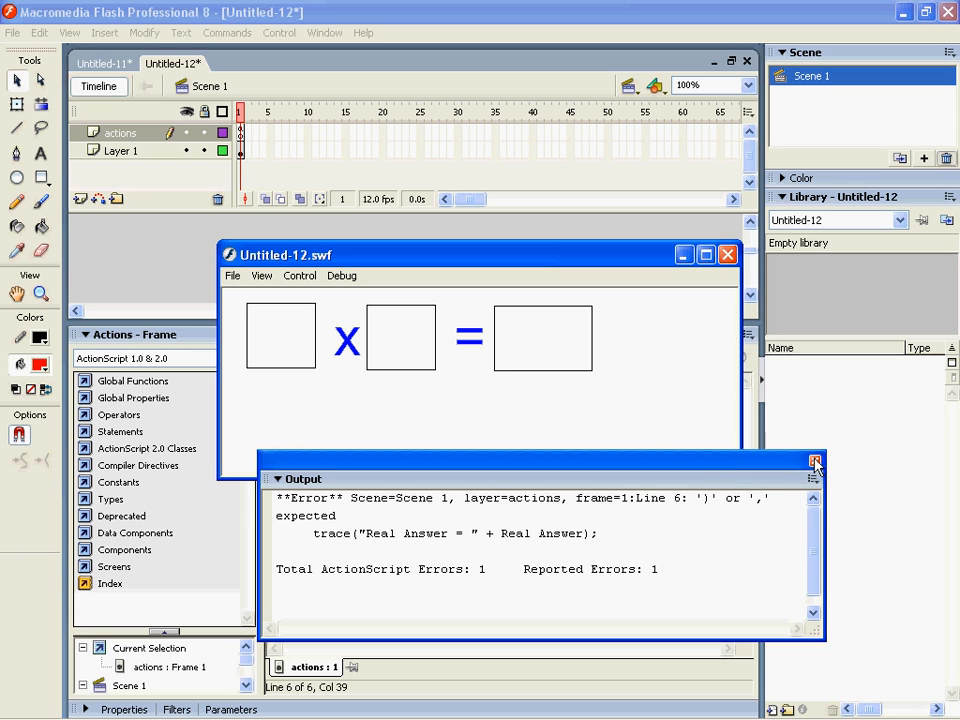
{"action": "mouse_move", "coordinate": [814, 461]}
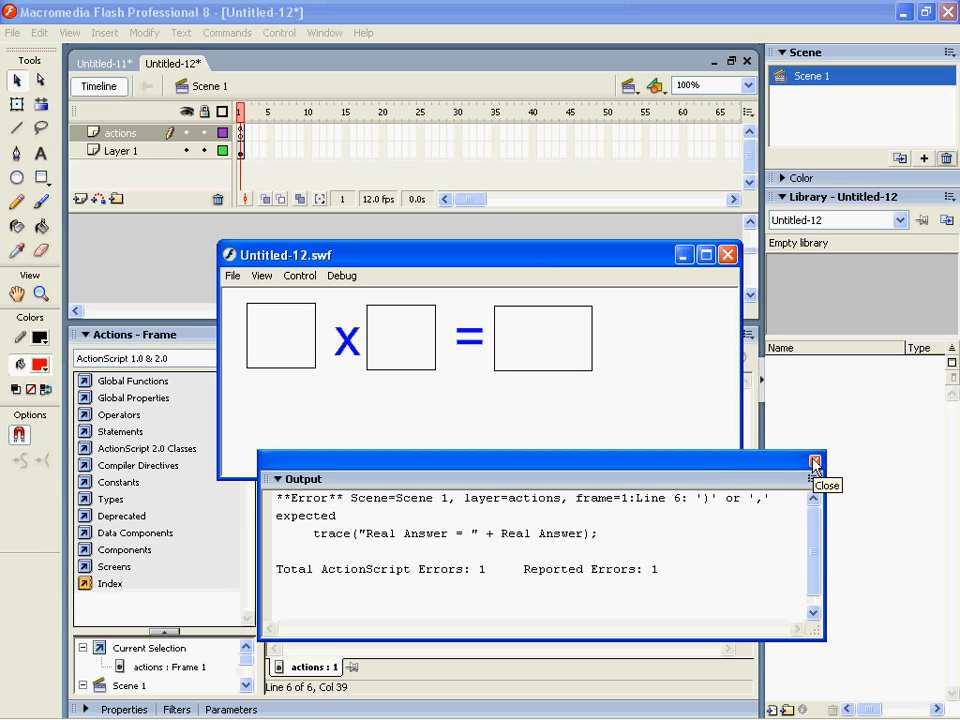
Dismiss the error, correct the RealAnswer name in the trace, and retest successfully
{"action": "left_click", "coordinate": [814, 462]}
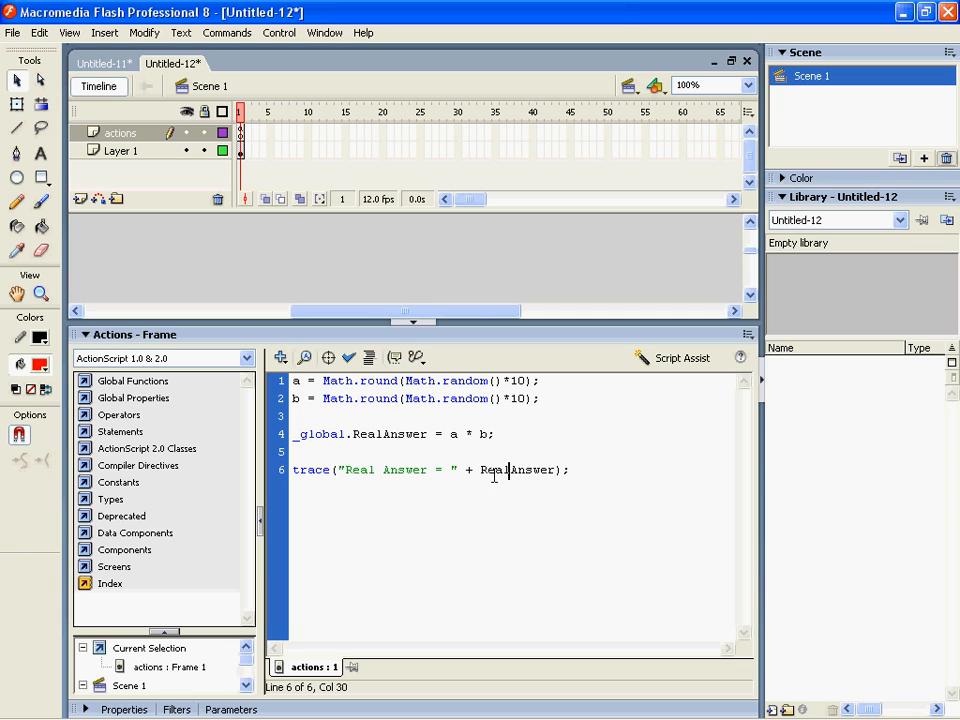
{"action": "double_click", "coordinate": [518, 470]}
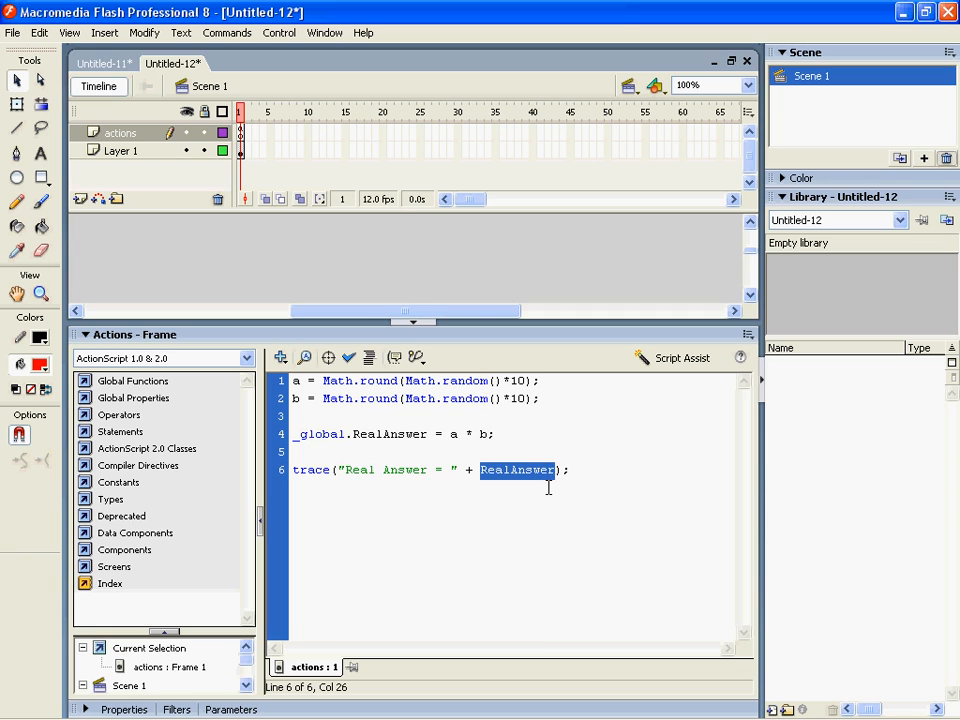
{"action": "left_click", "coordinate": [570, 470]}
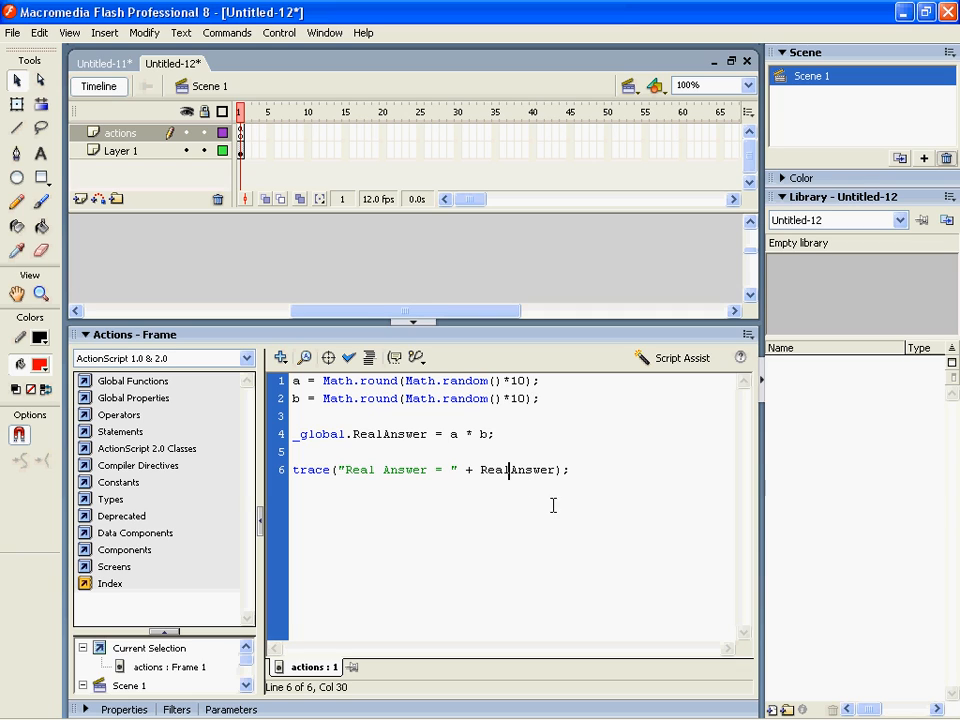
{"action": "double_click", "coordinate": [388, 433]}
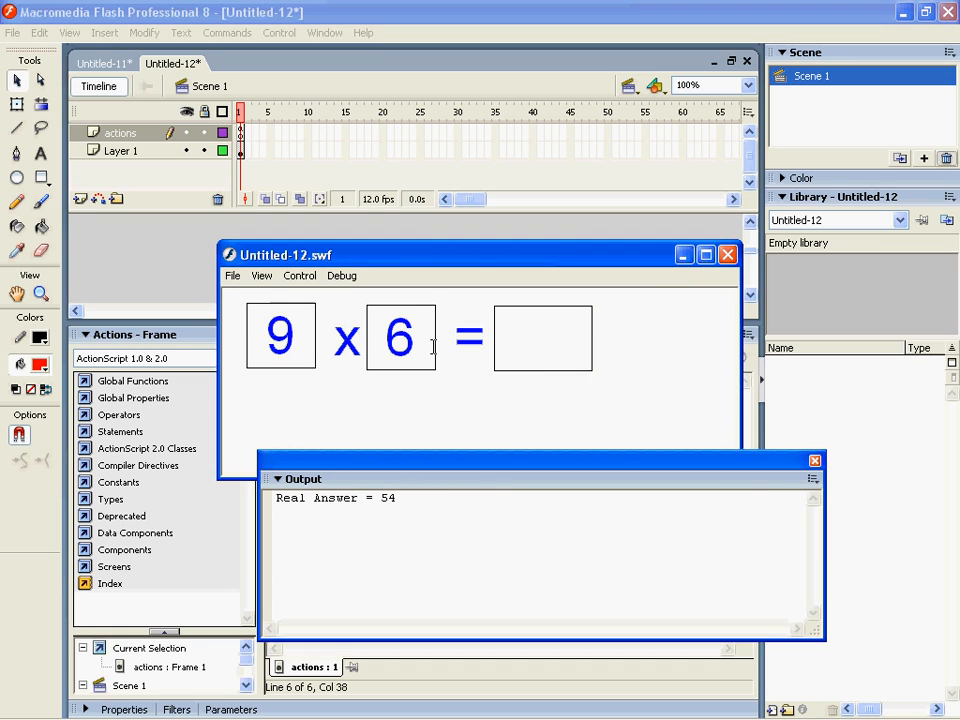
{"action": "left_click", "coordinate": [813, 460]}
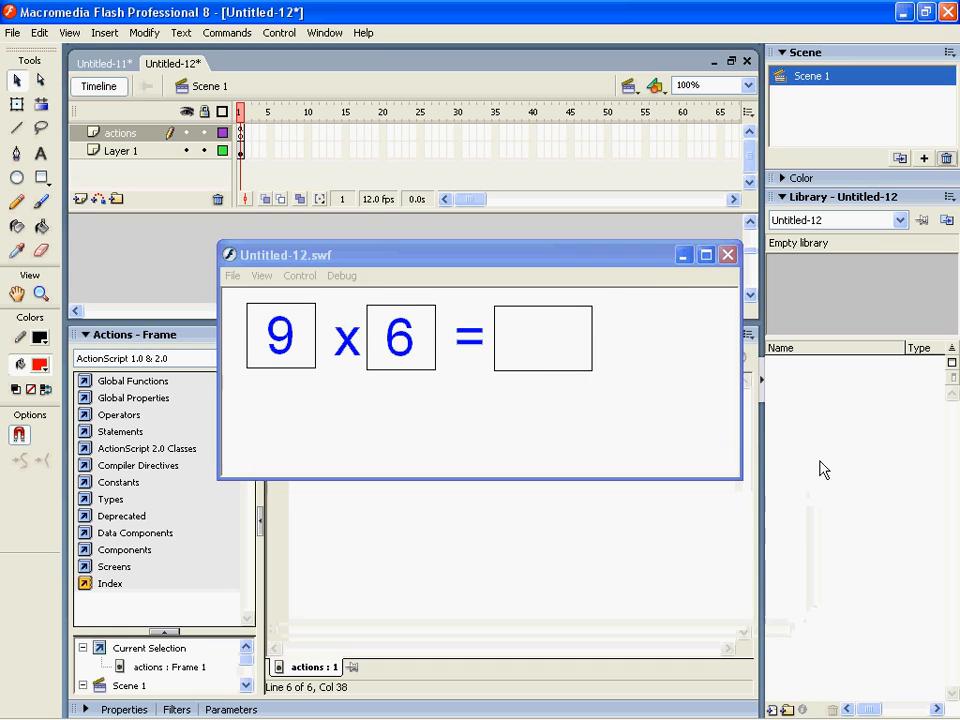
Close the SWF preview and make the red circle a Movie clip named mcCheckAnswer
{"action": "left_click", "coordinate": [728, 254]}
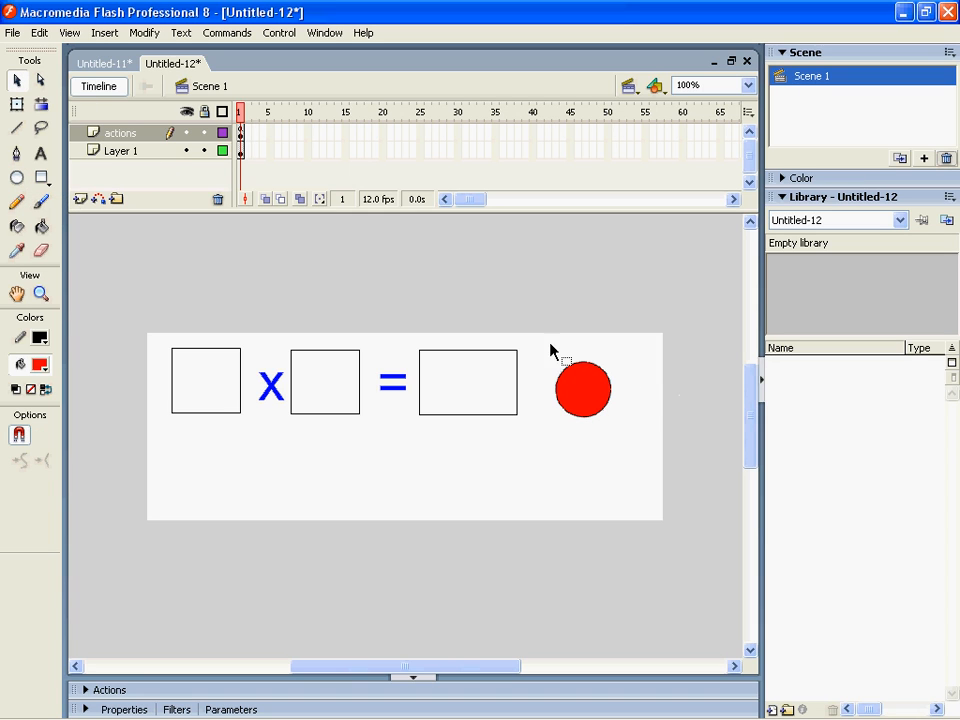
{"action": "key", "text": "F8"}
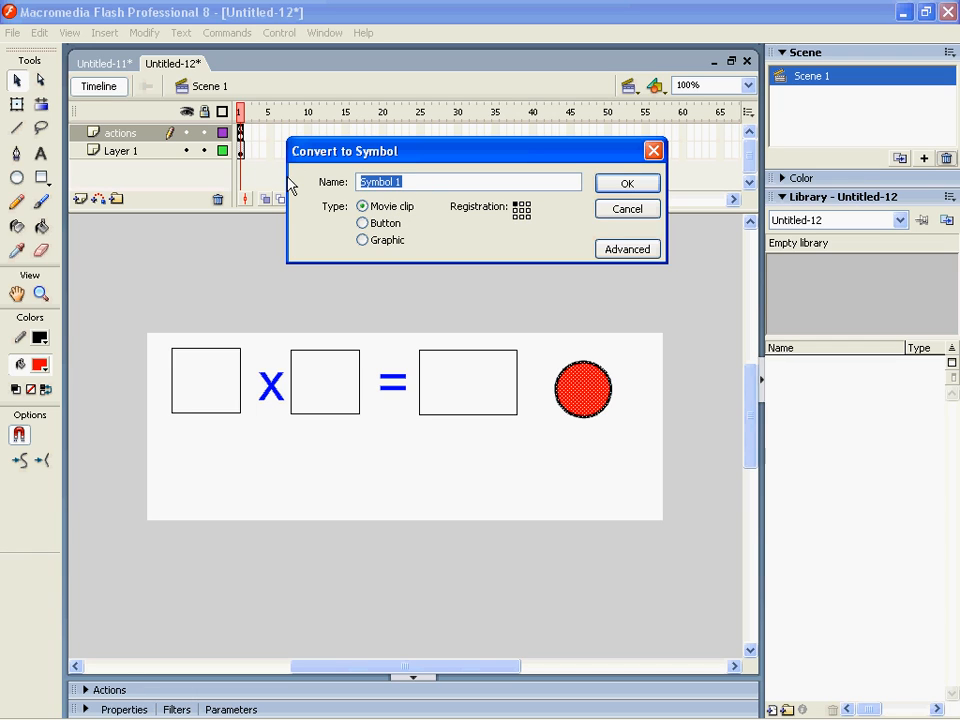
{"action": "type", "text": "mcC"}
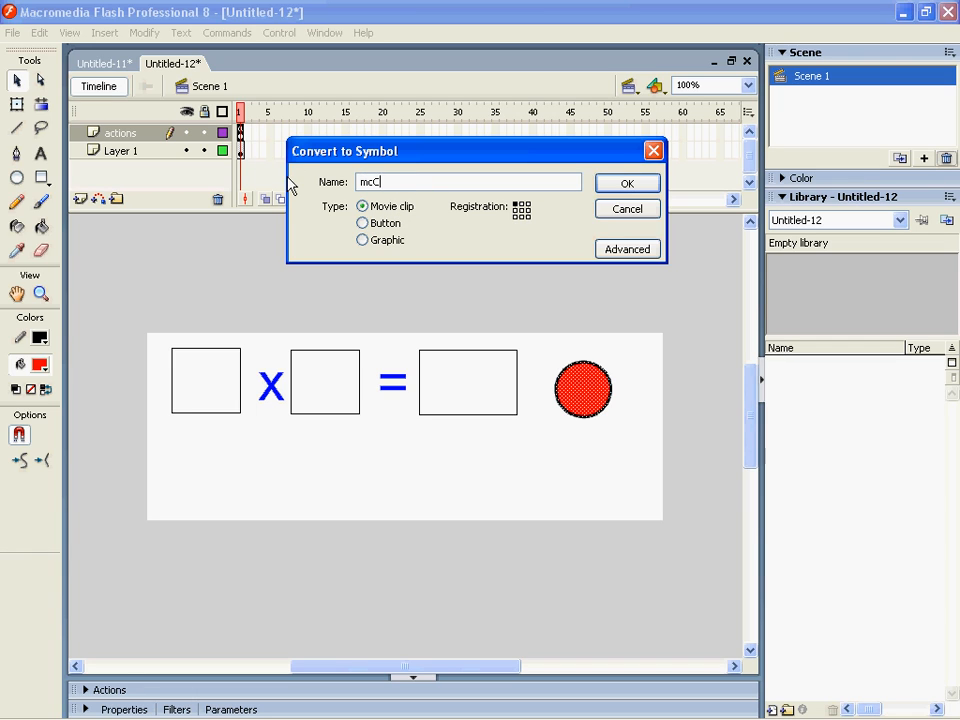
{"action": "type", "text": "heckAnswer"}
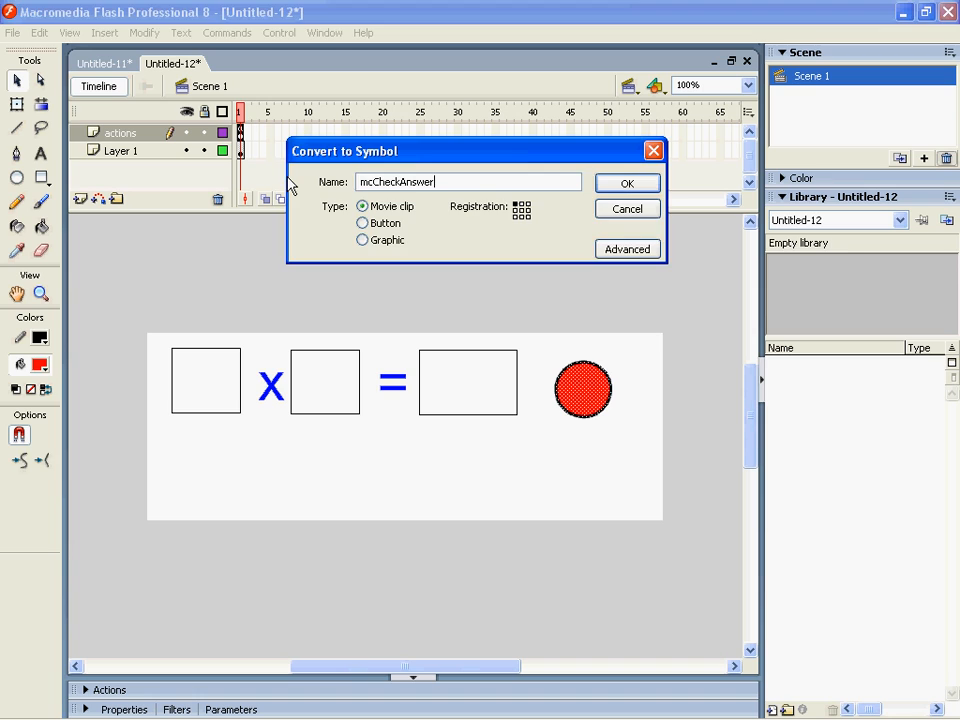
{"action": "left_click", "coordinate": [627, 182]}
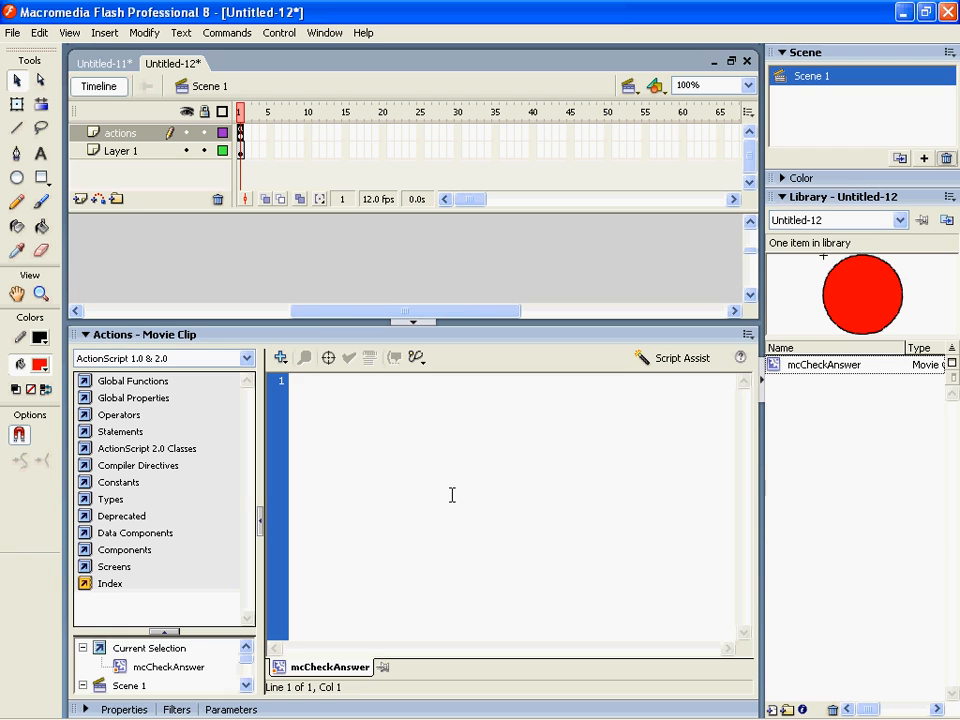
Write onClipEvent(enterFrame){ with this.onPress = function(){ and begin an if statement
{"action": "type", "text": "onClipE"}
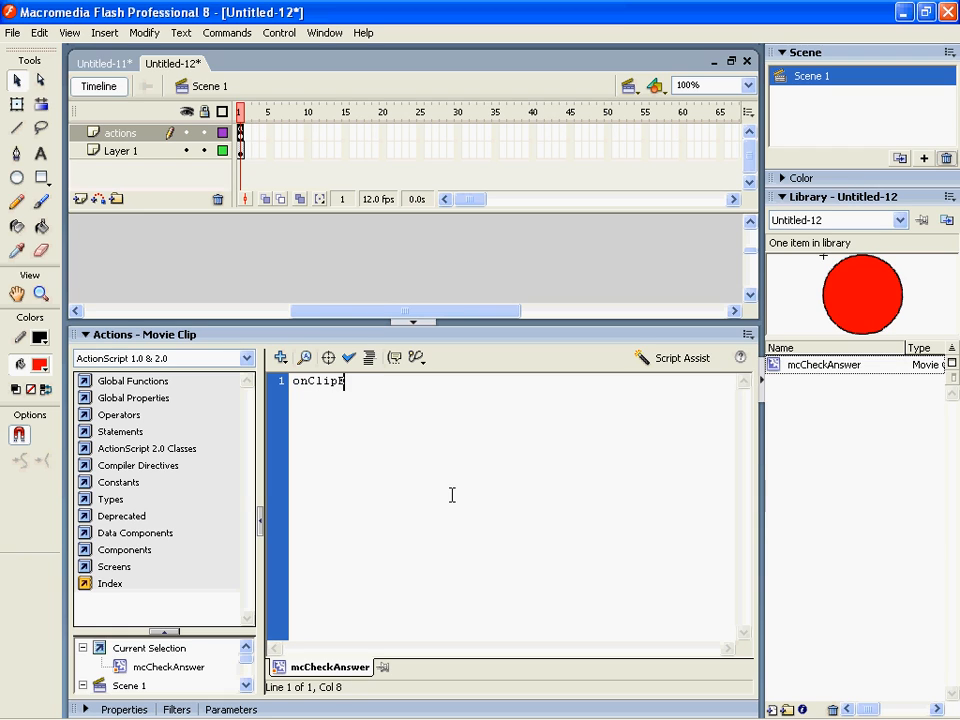
{"action": "type", "text": "vent(enterFrame){"}
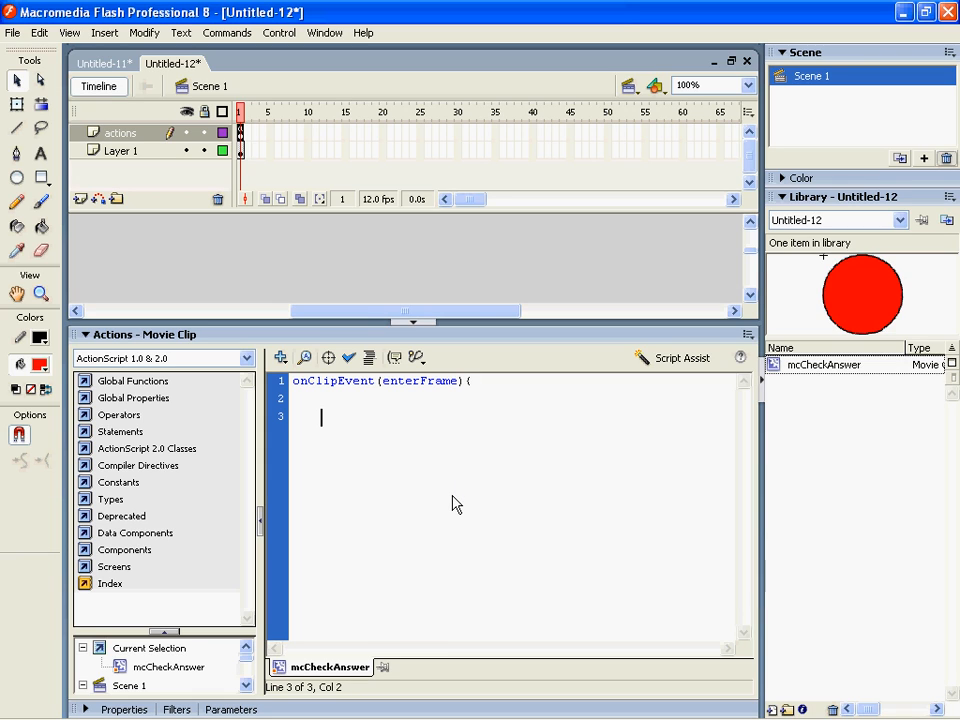
{"action": "type", "text": "this.onPress"}
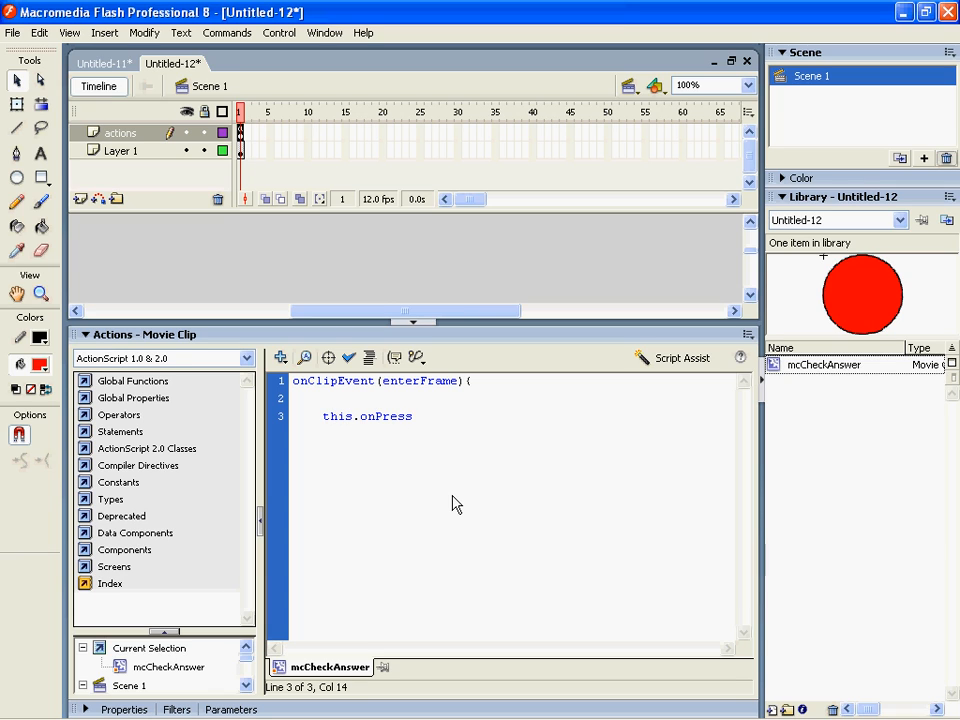
{"action": "type", "text": "("}
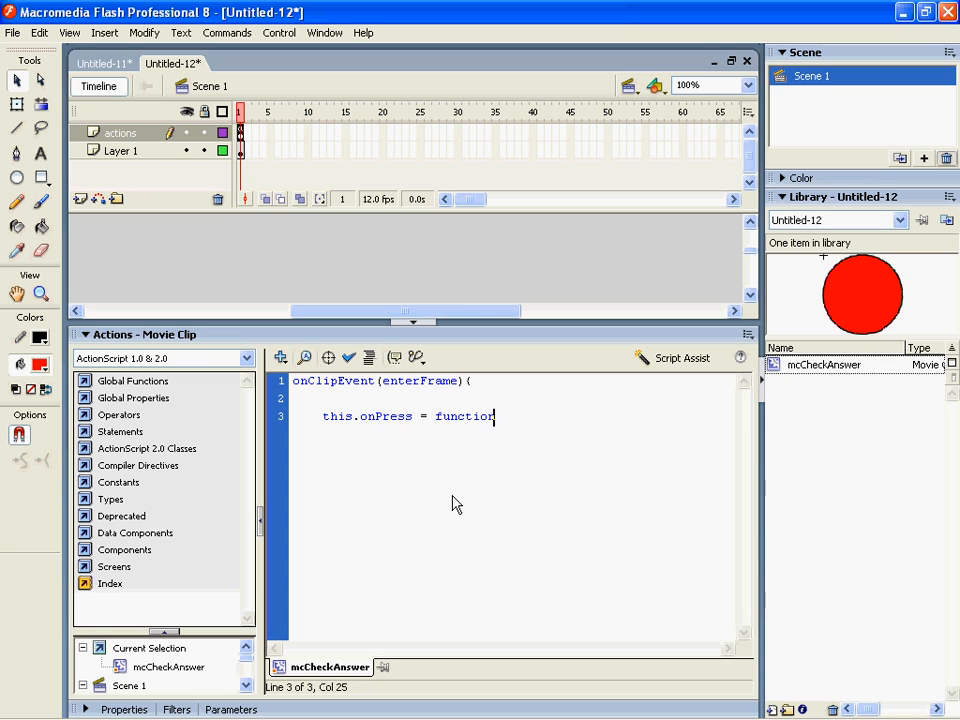
{"action": "type", "text": "(){"}
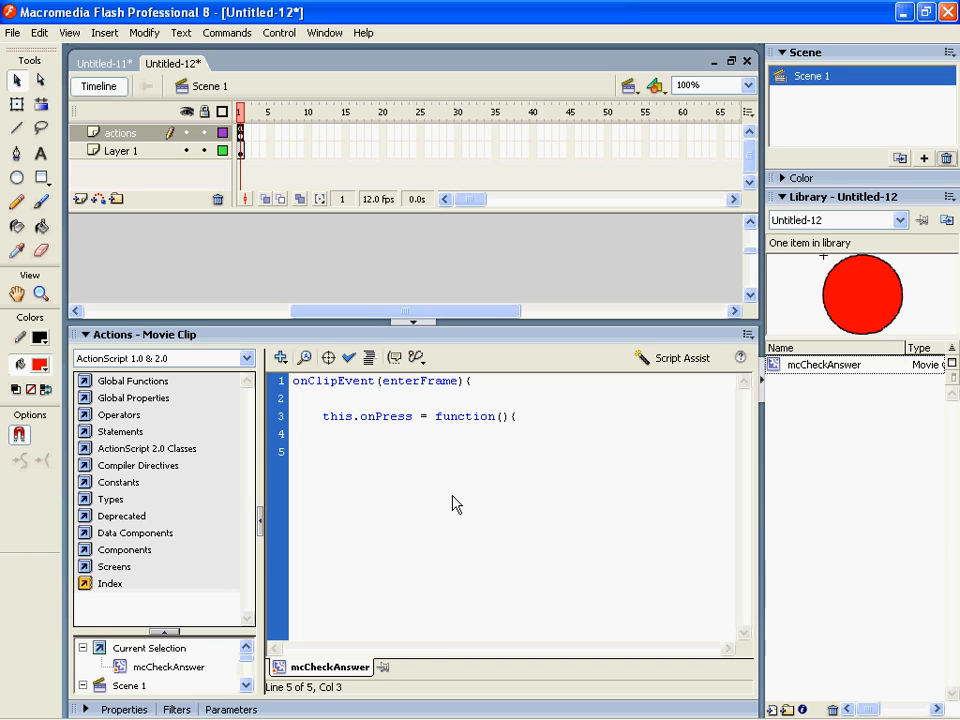
{"action": "type", "text": "if ("}
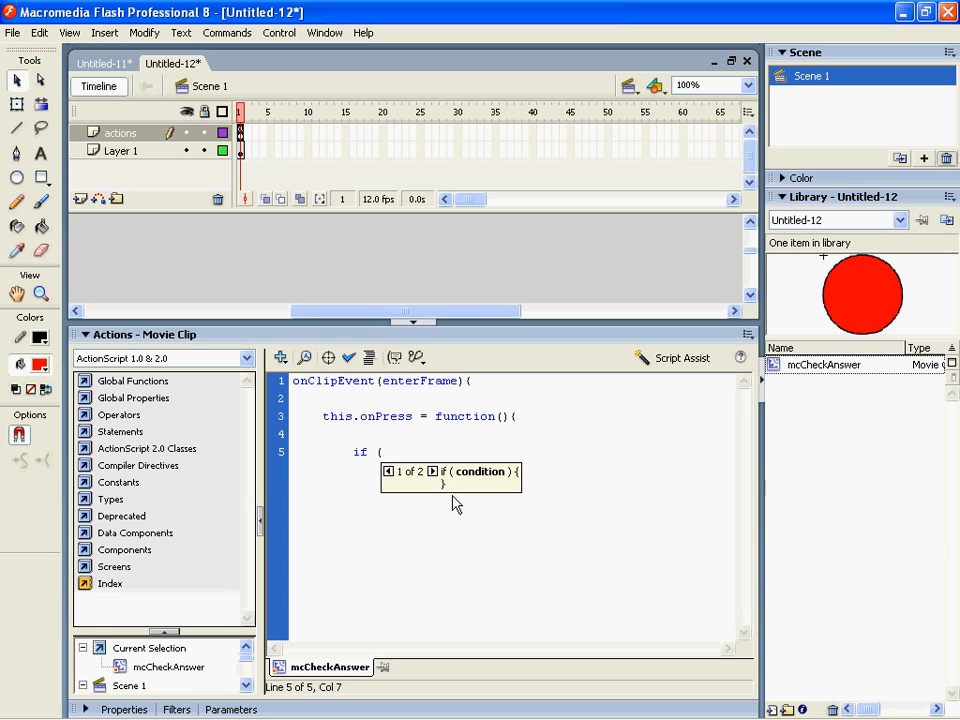
Write the condition if (RealAnswer == _root.txtPlayerAnswer.text){
{"action": "type", "text": "F"}
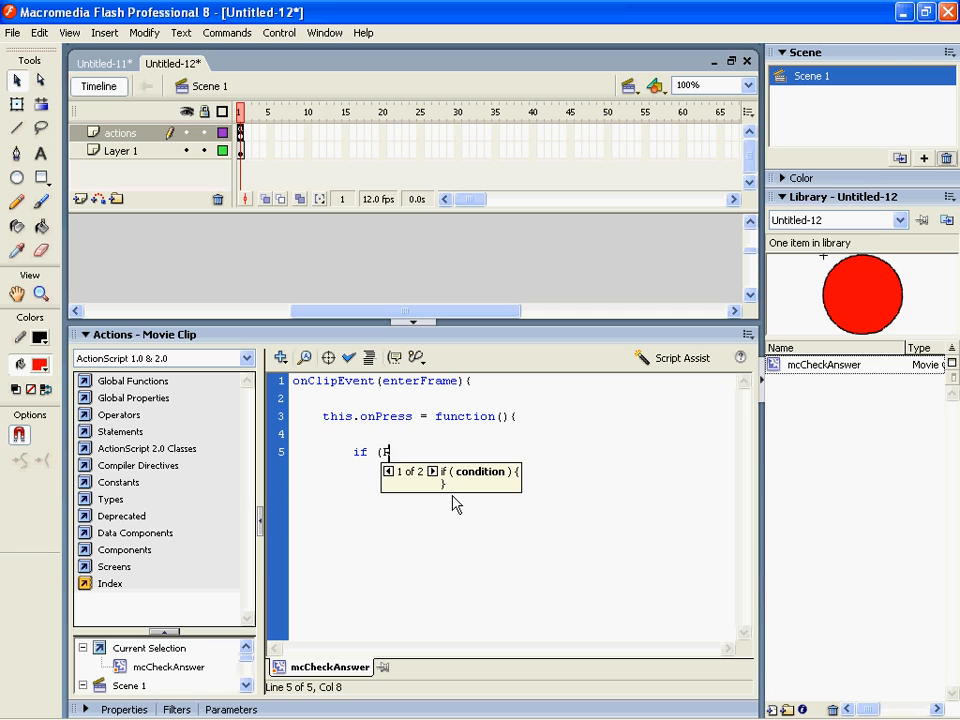
{"action": "type", "text": "ealAnswer ="}
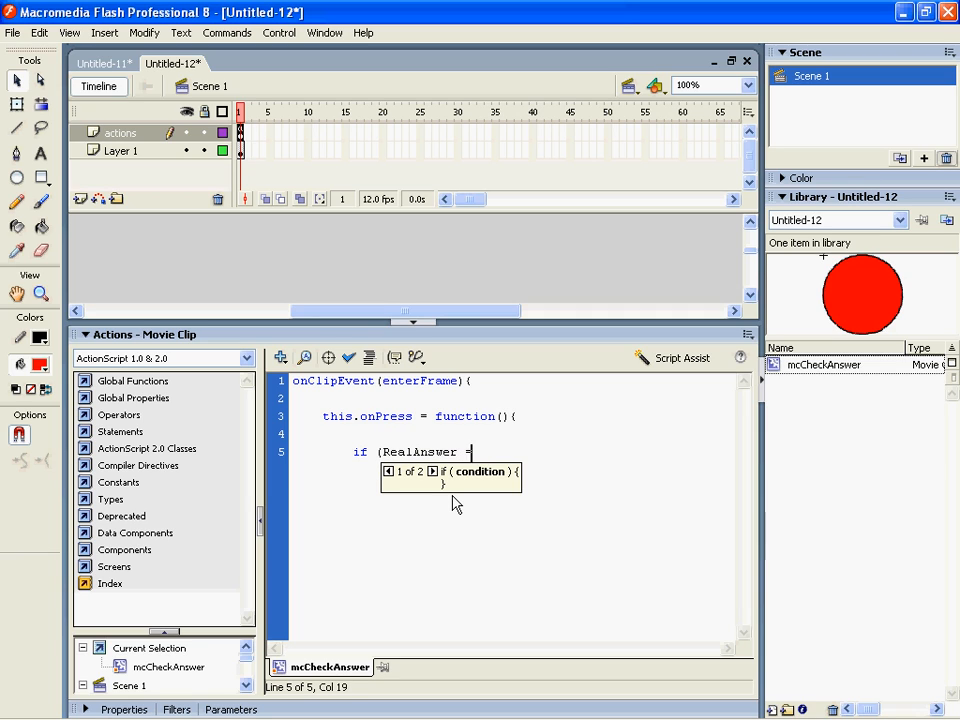
{"action": "type", "text": "="}
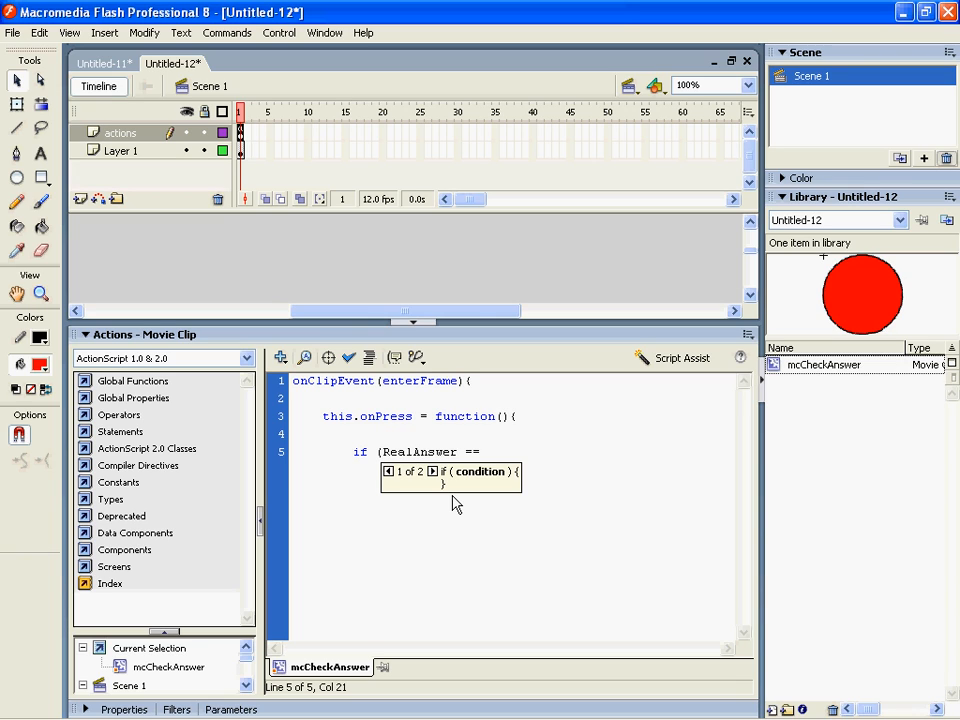
{"action": "type", "text": "tx"}
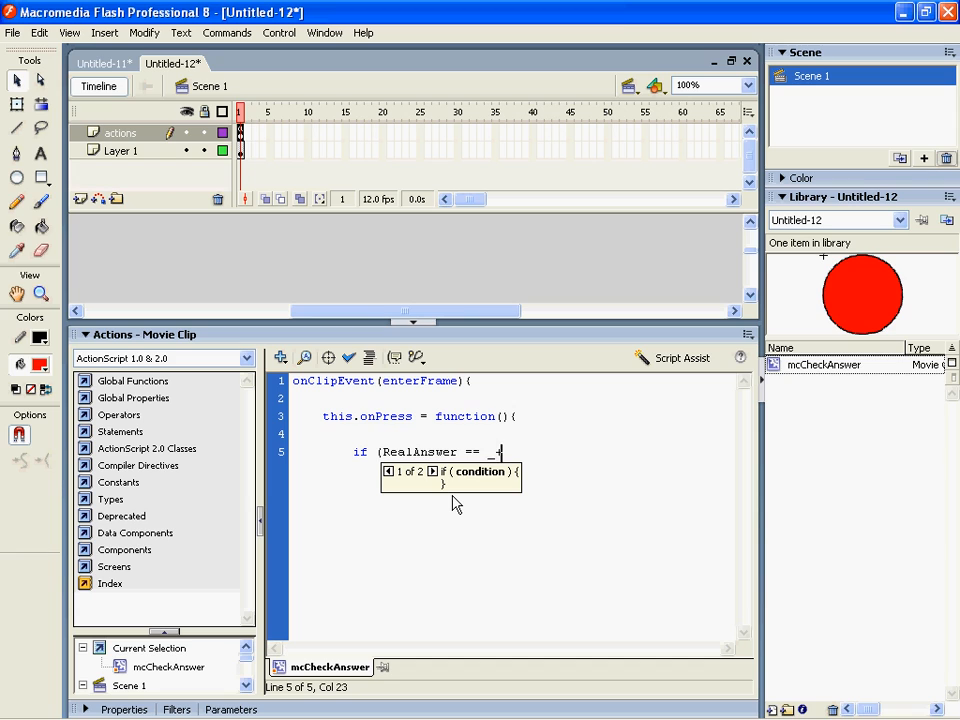
{"action": "type", "text": "_root.txt"}
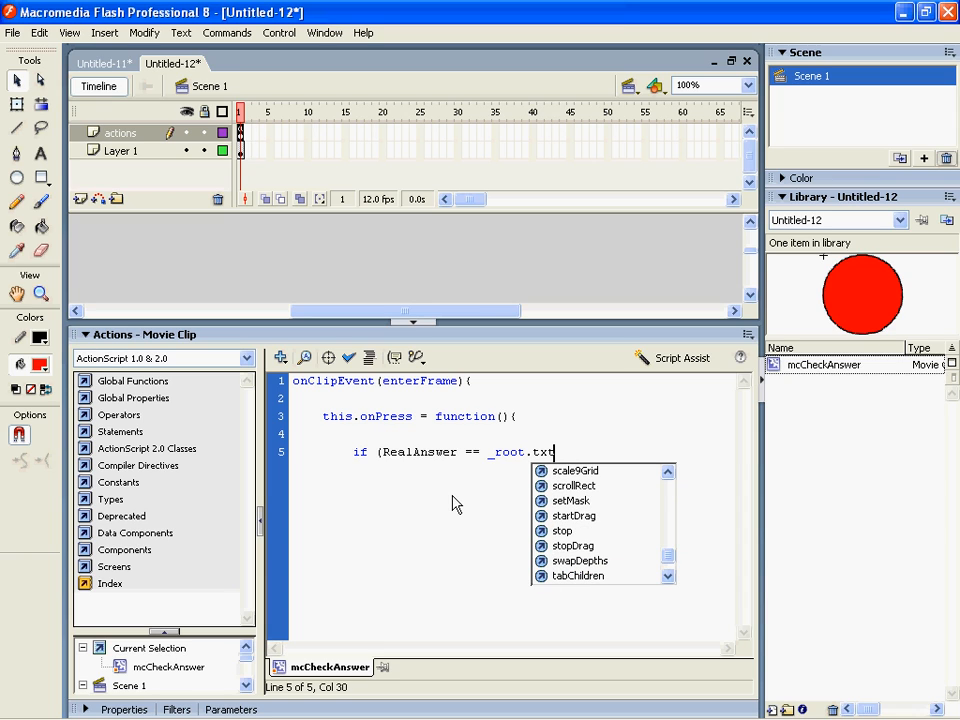
{"action": "type", "text": "PlayerAnswe"}
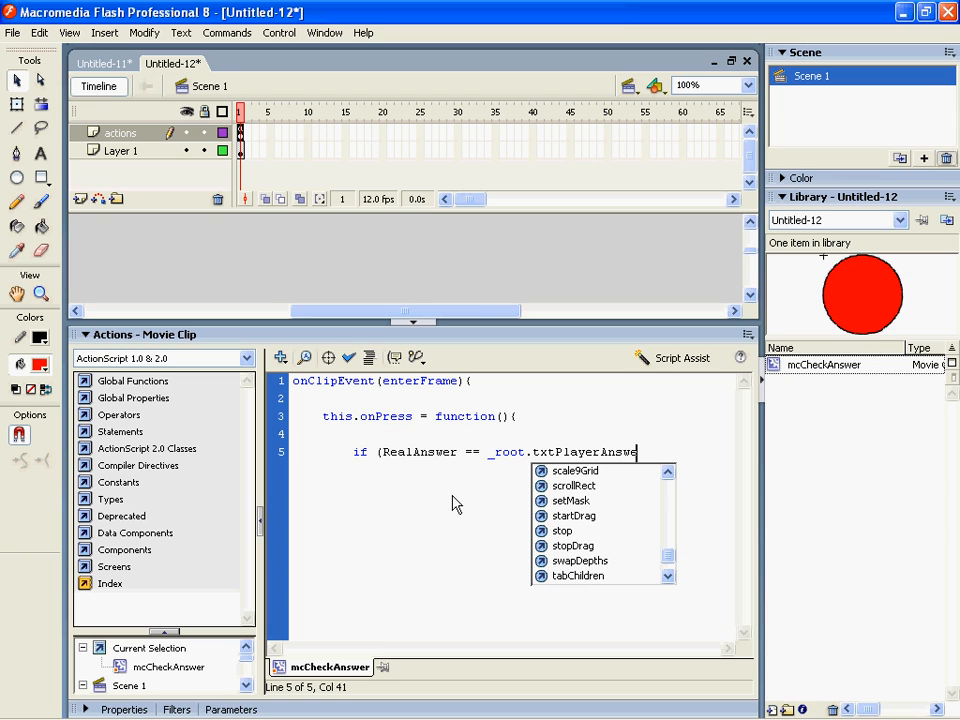
{"action": "type", "text": "r.te"}
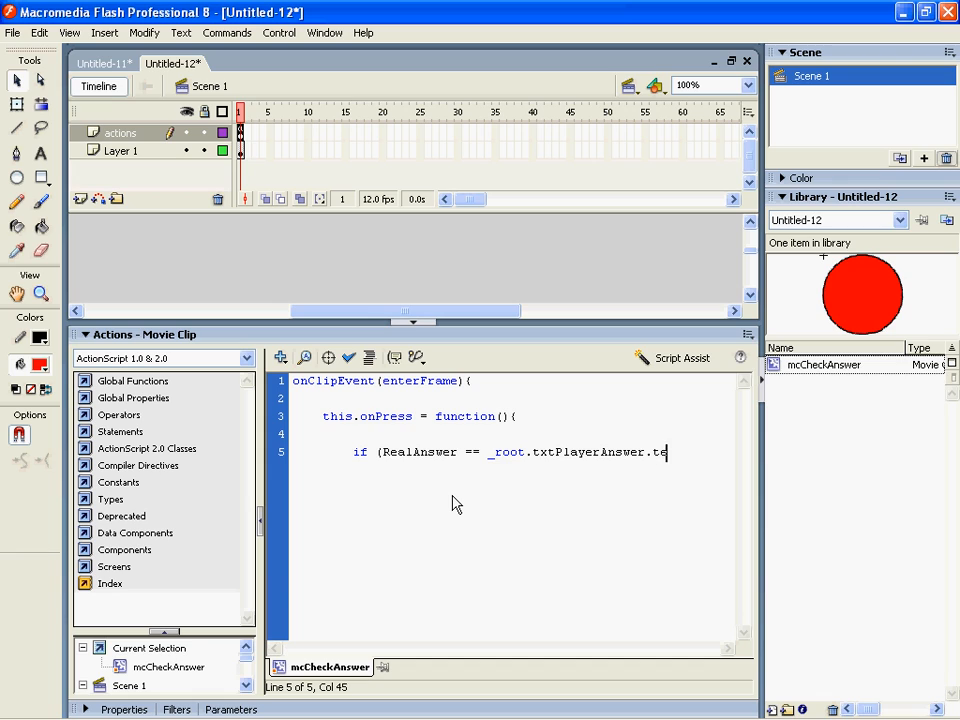
{"action": "type", "text": "xt"}
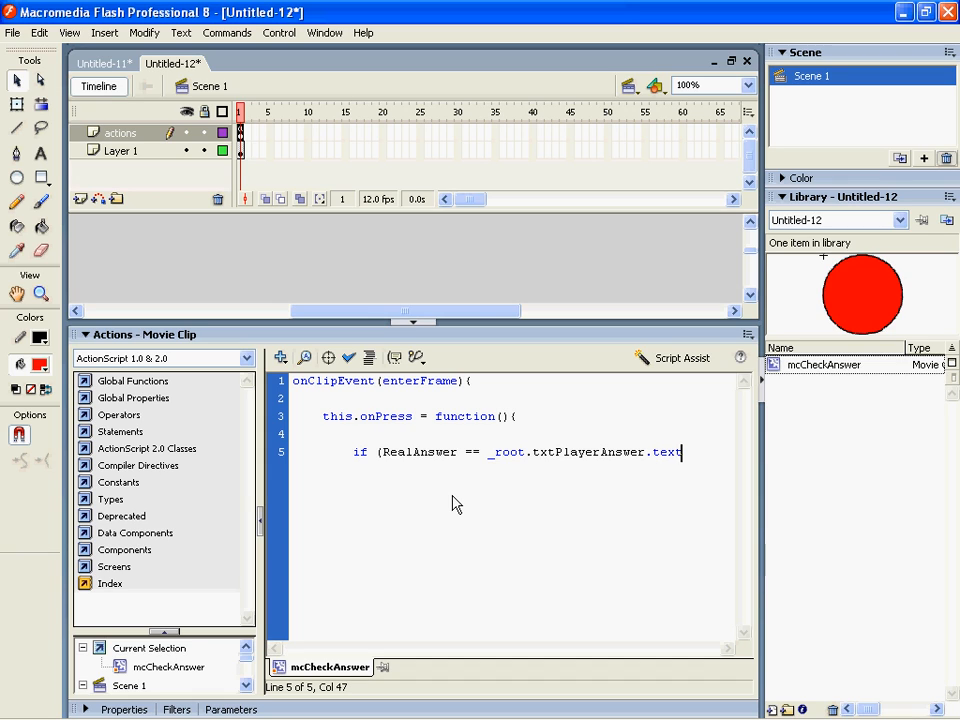
{"action": "type", "text": "{"}
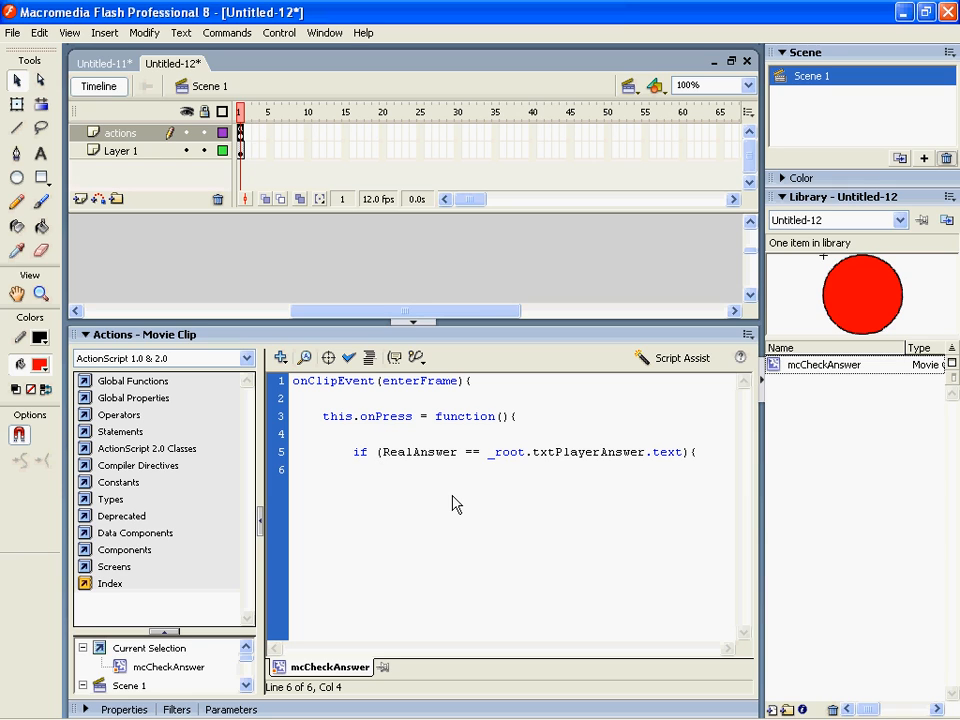
Trace 'Well Done!!' when true, else trace 'Incorrect', and close the blocks
{"action": "type", "text": "trace(\""}
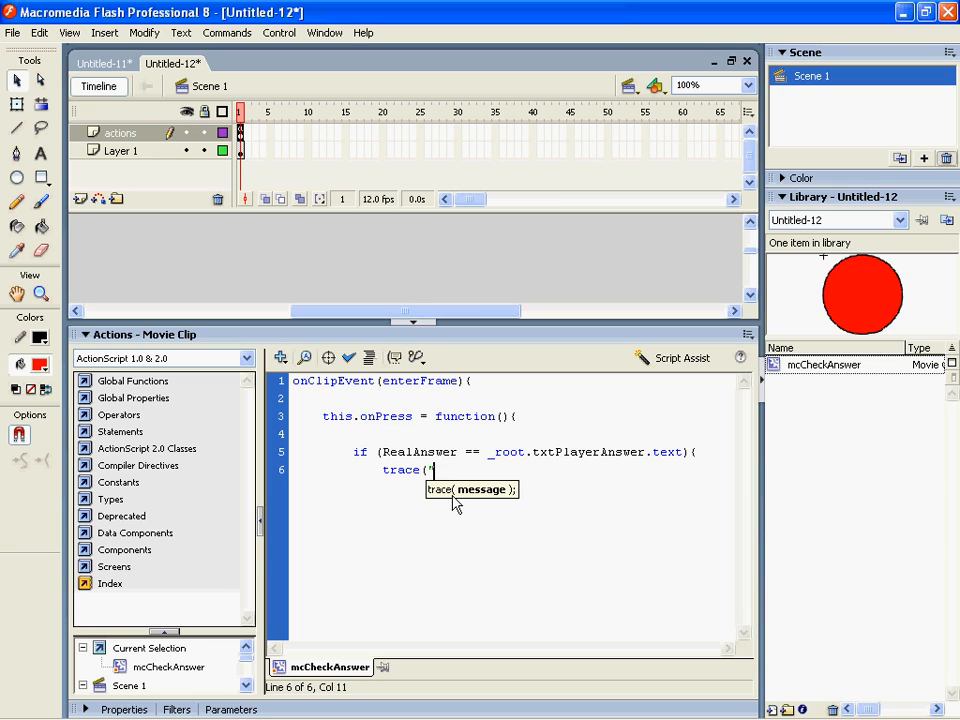
{"action": "type", "text": "Well Done"}
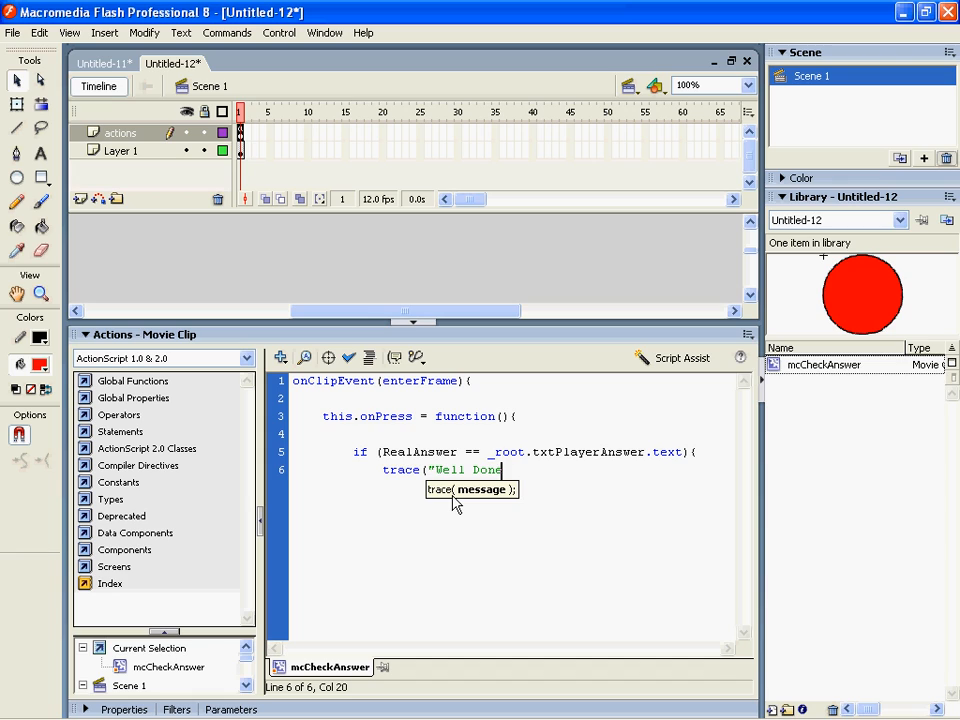
{"action": "type", "text": "!!\");"}
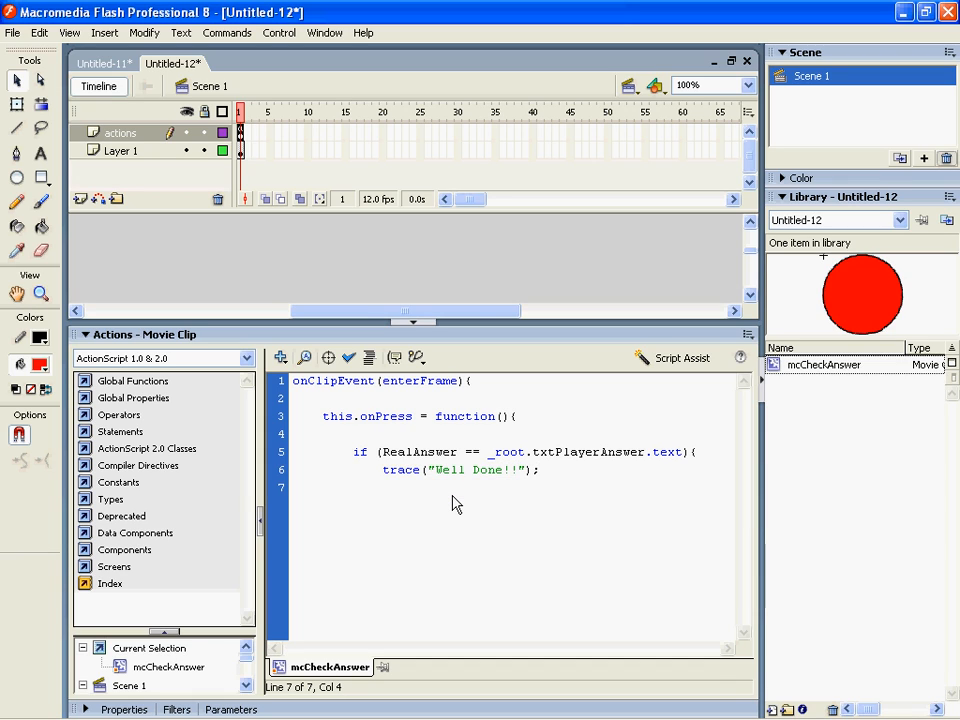
{"action": "type", "text": "}"}
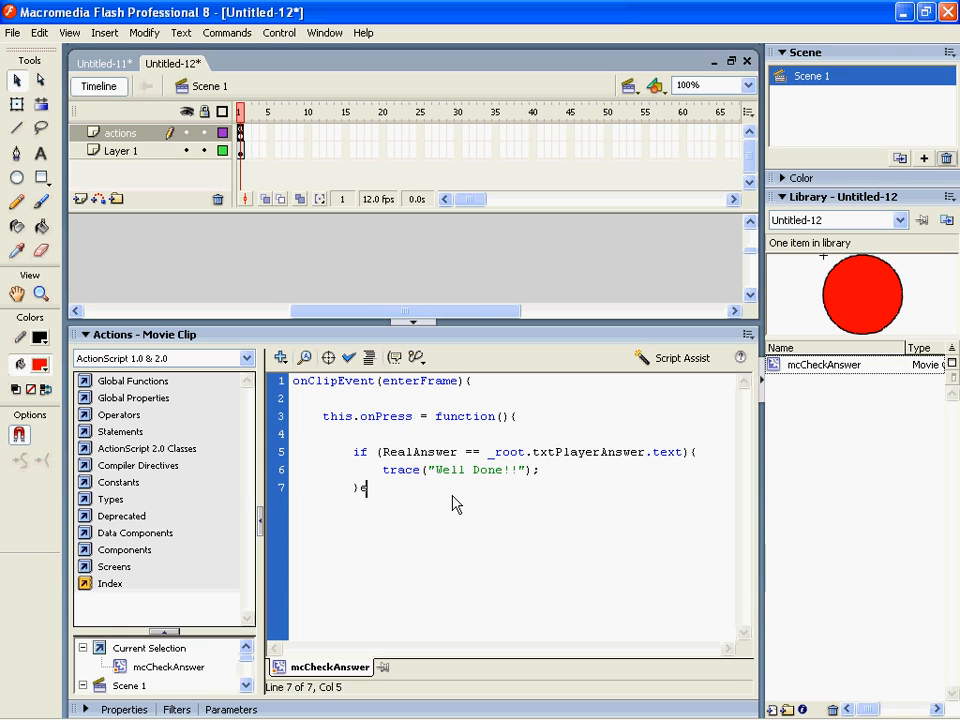
{"action": "type", "text": "else("}
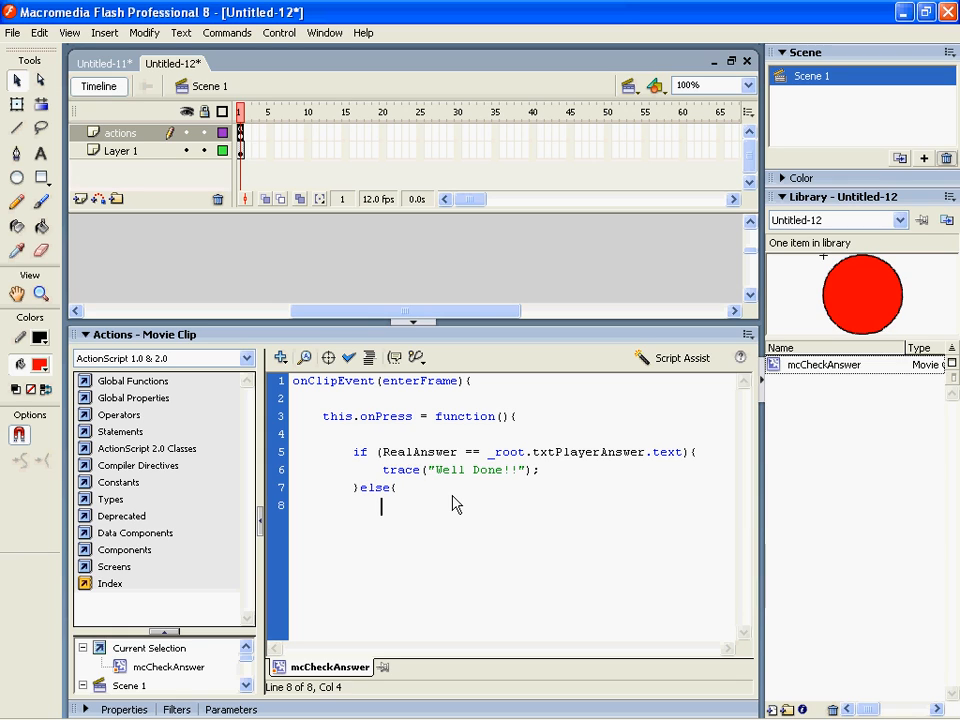
{"action": "type", "text": "trace"}
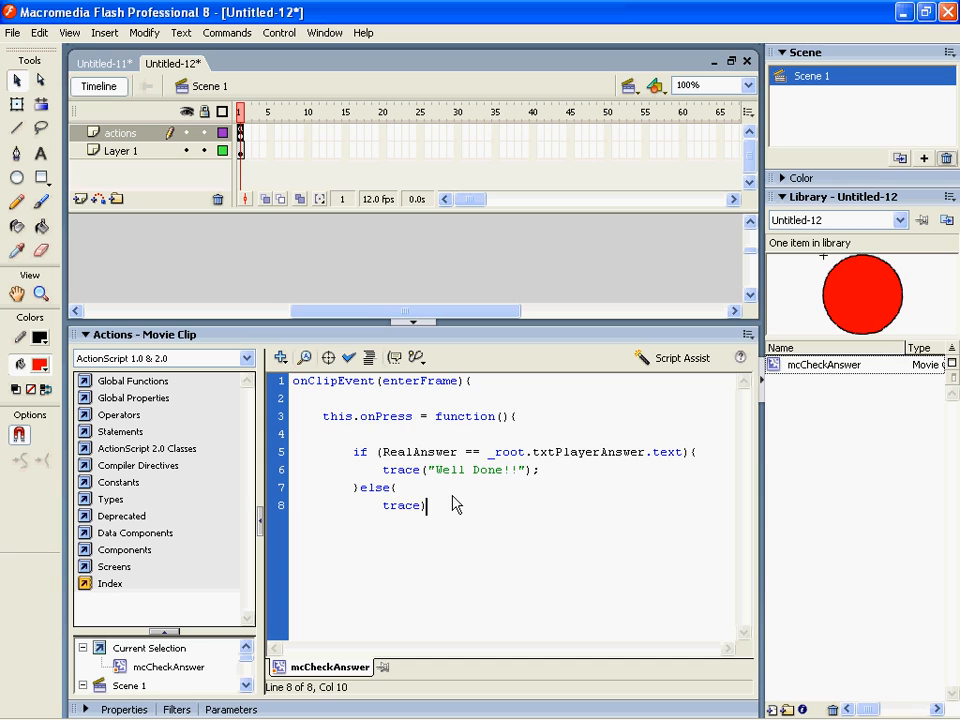
{"action": "type", "text": "(\"Incorrect"}
{"action": "type", "text": "}"}
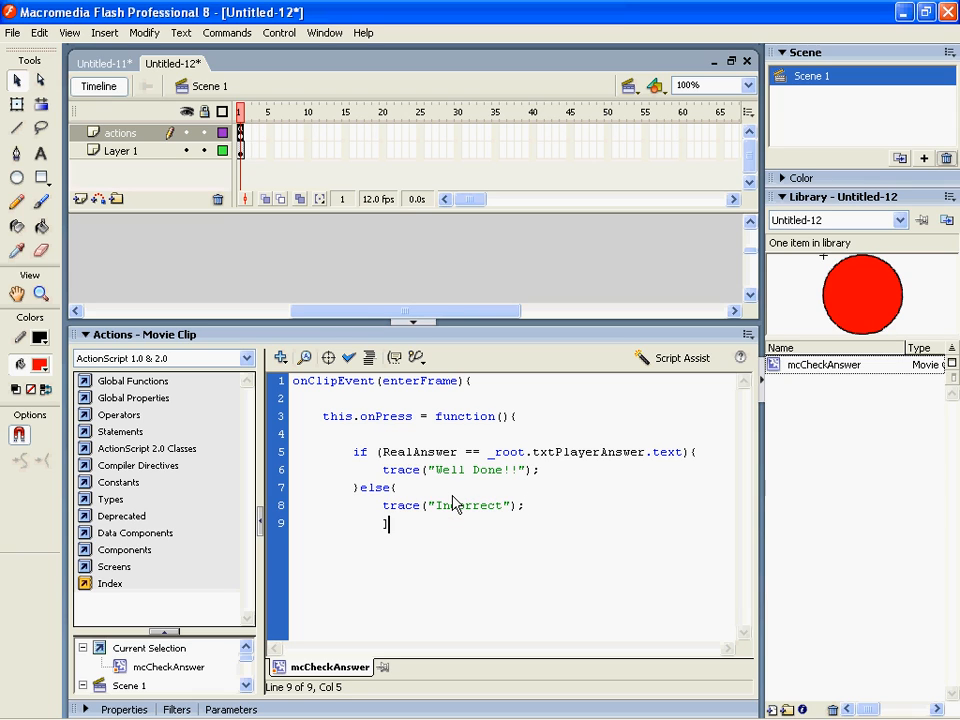
{"action": "key", "text": "enter"}
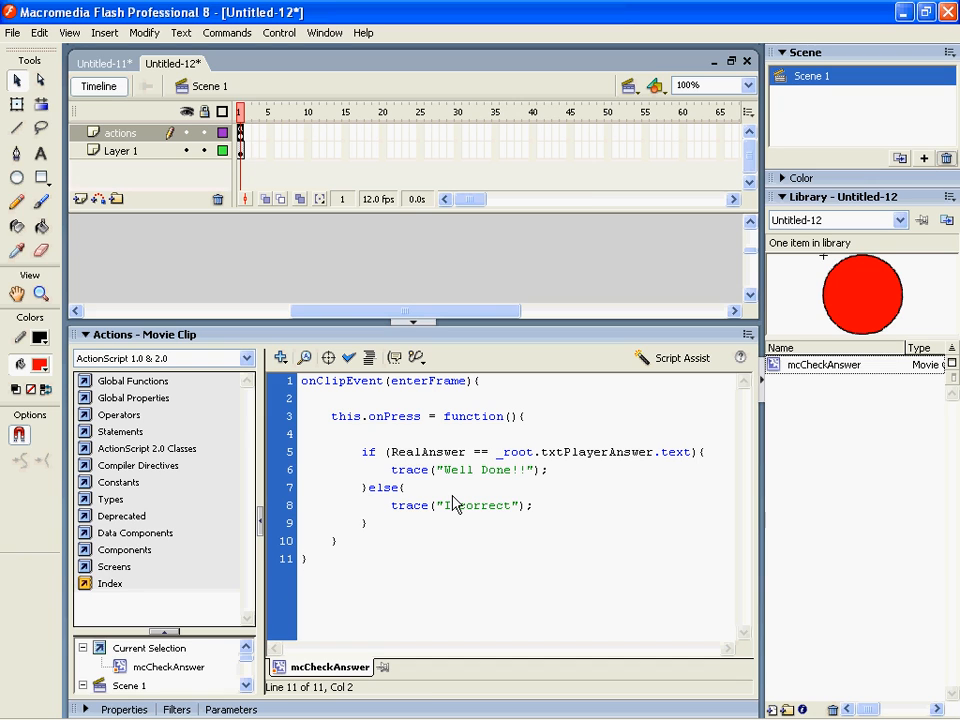
Check that answer 10 to 5 x 2 traces Well Done!! and 11 traces Incorrect, then close Output
{"action": "left_click", "coordinate": [278, 33]}
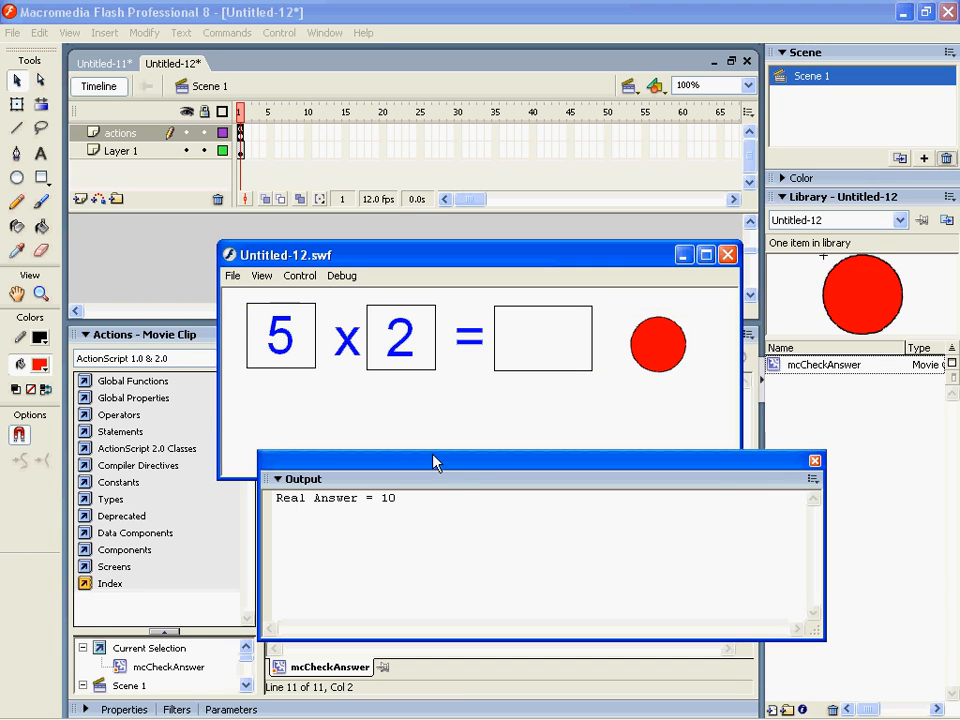
{"action": "type", "text": "10"}
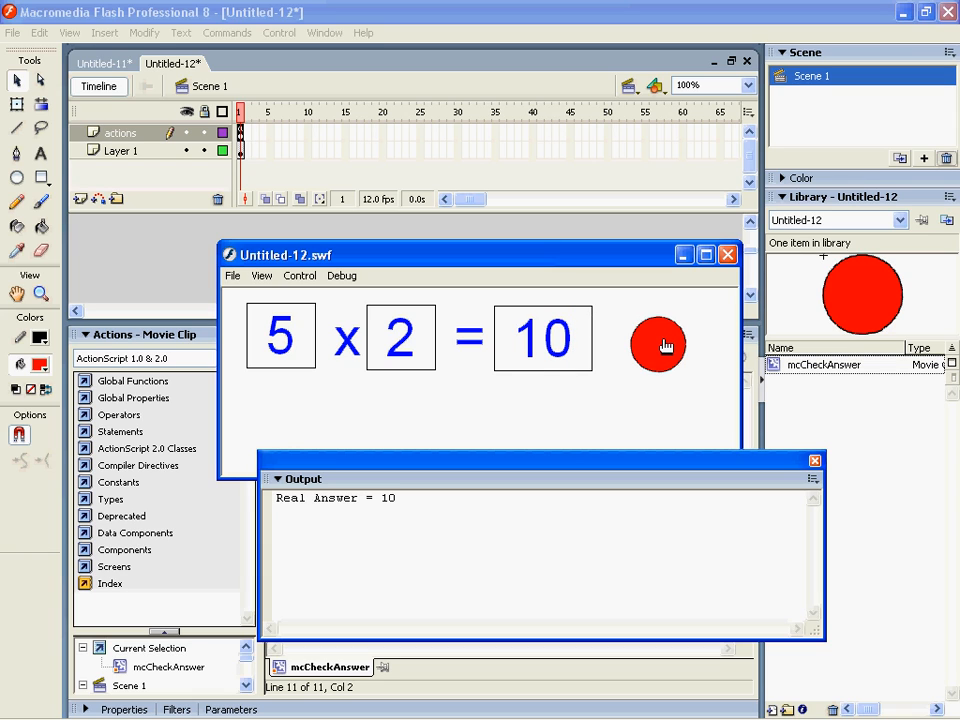
{"action": "left_click", "coordinate": [658, 345]}
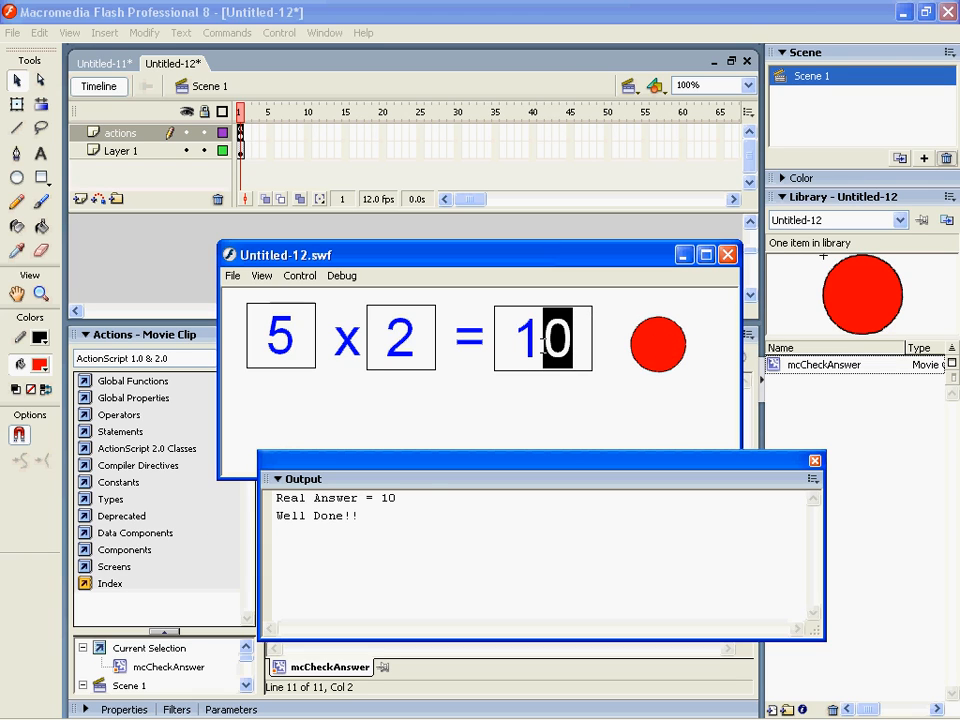
{"action": "type", "text": "11"}
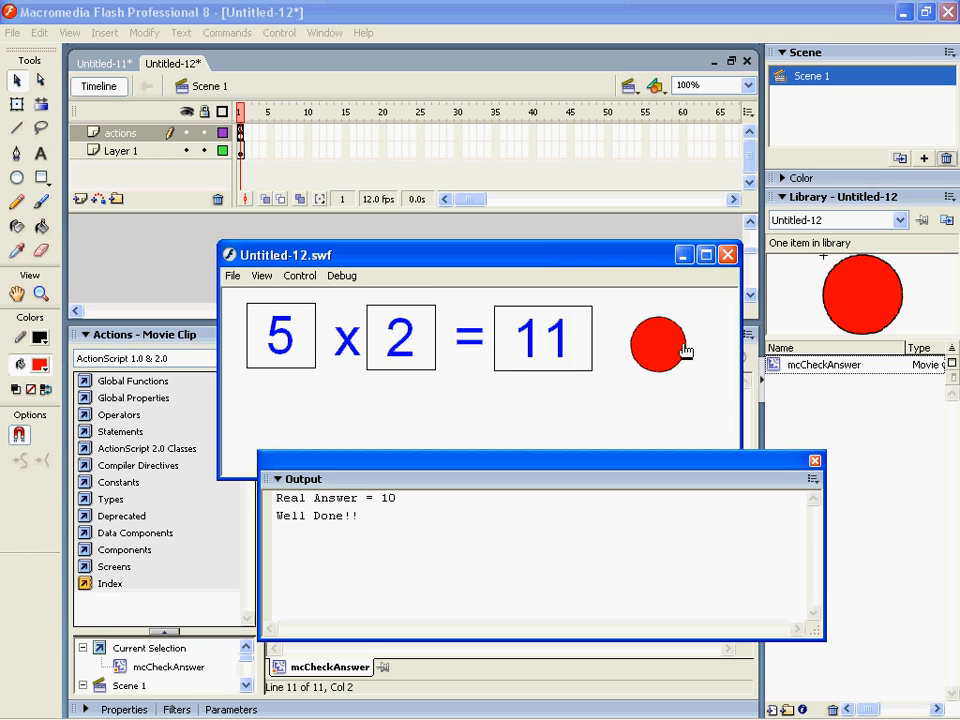
{"action": "left_click", "coordinate": [658, 345]}
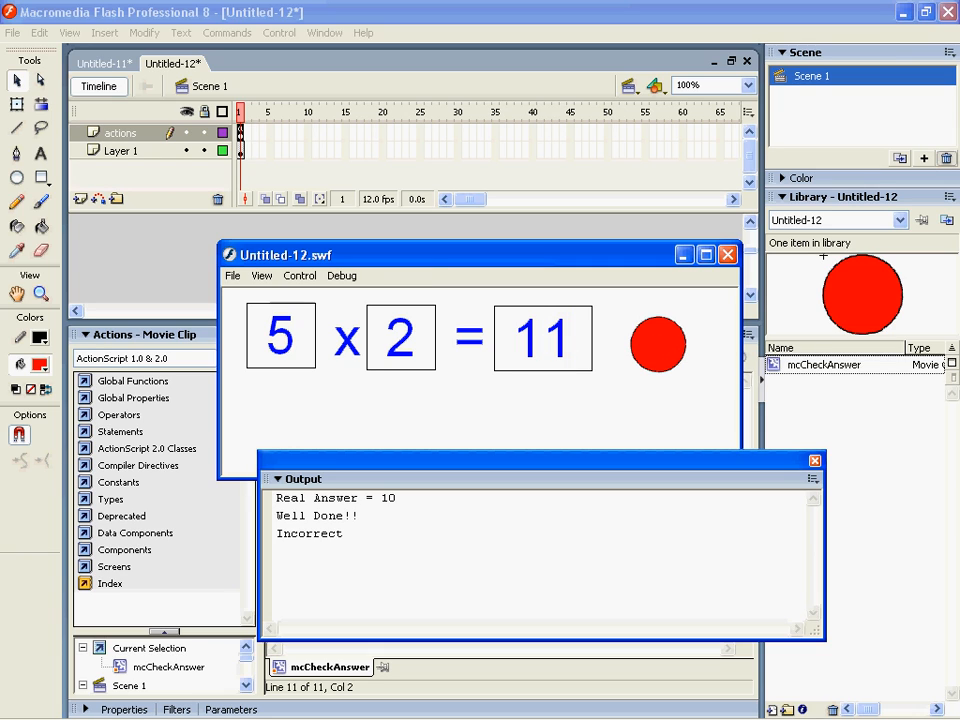
{"action": "left_click", "coordinate": [813, 460]}
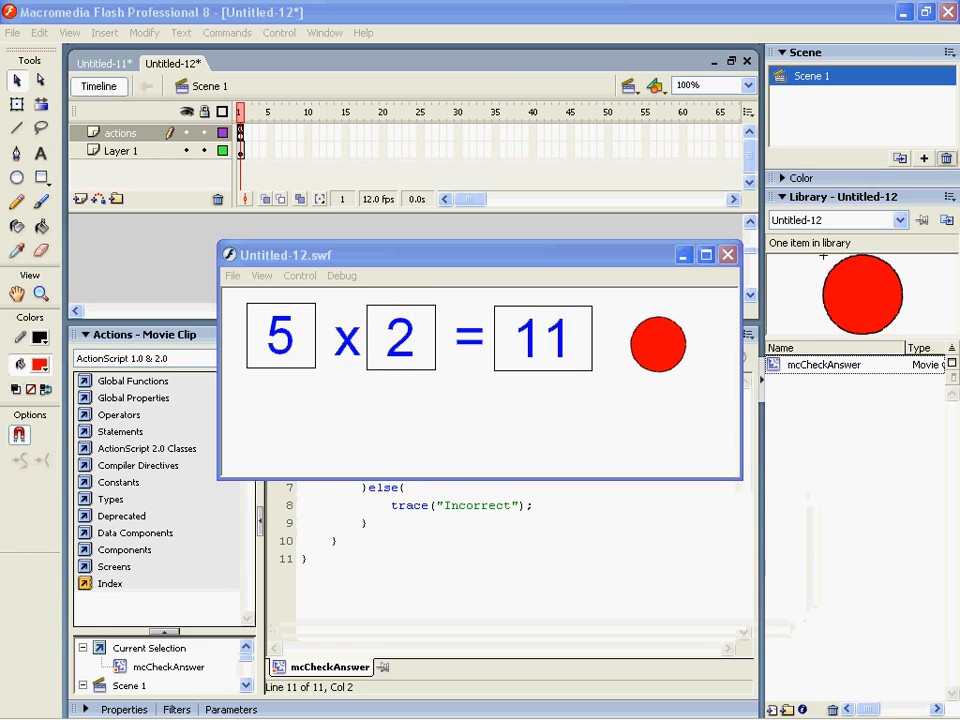